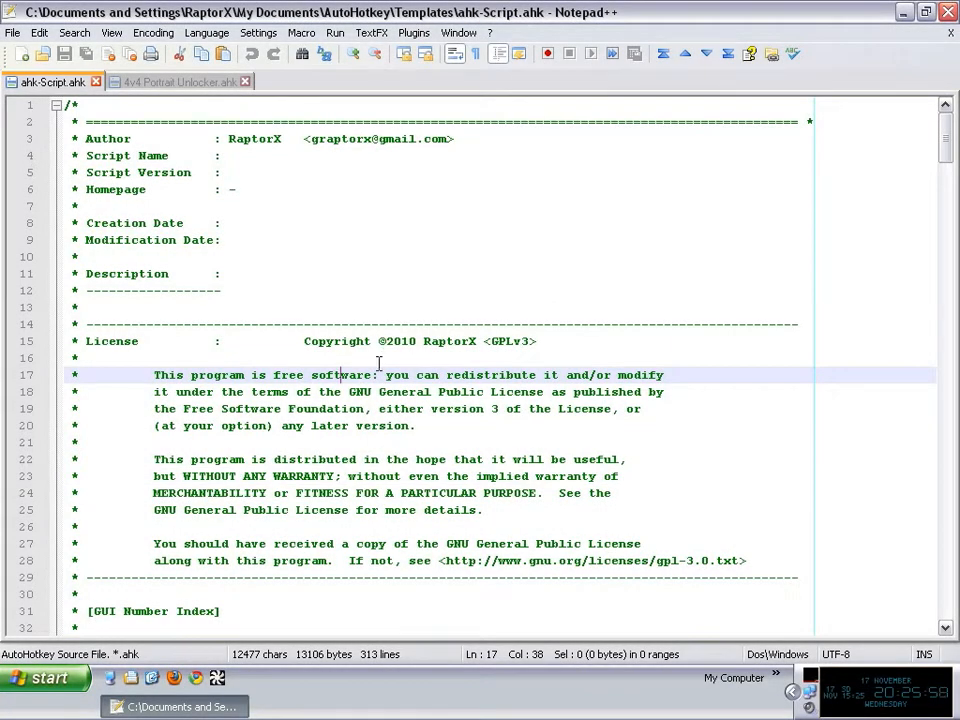
mouse_move(356, 442)
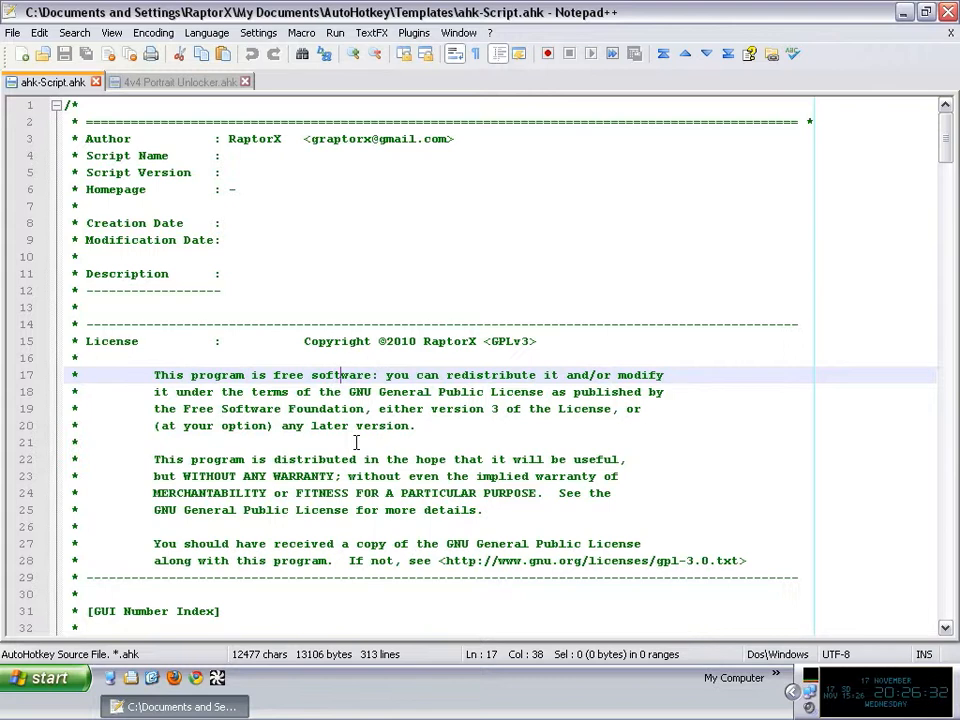
mouse_move(146, 620)
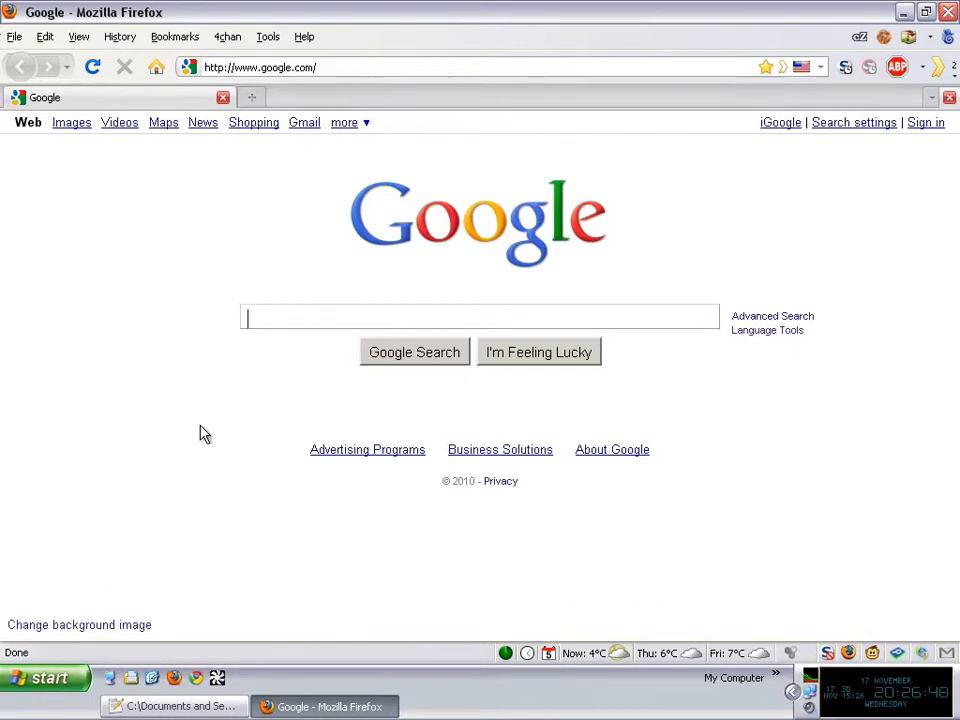
mouse_move(145, 452)
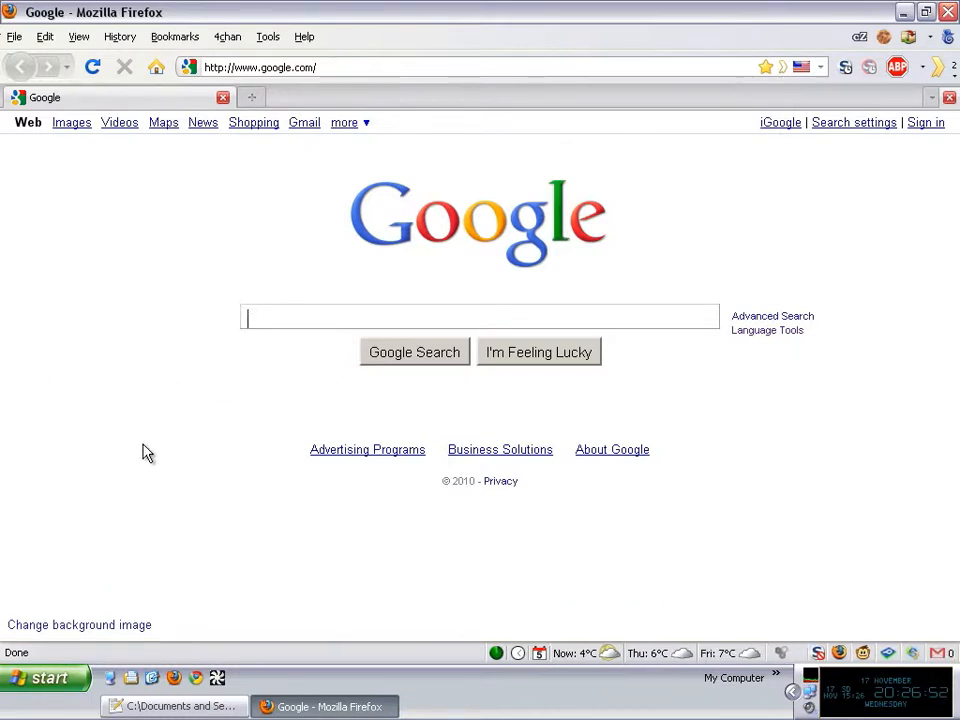
Search Google for sysinternals and open the Windows Sysinternals site
type("sysinternals")
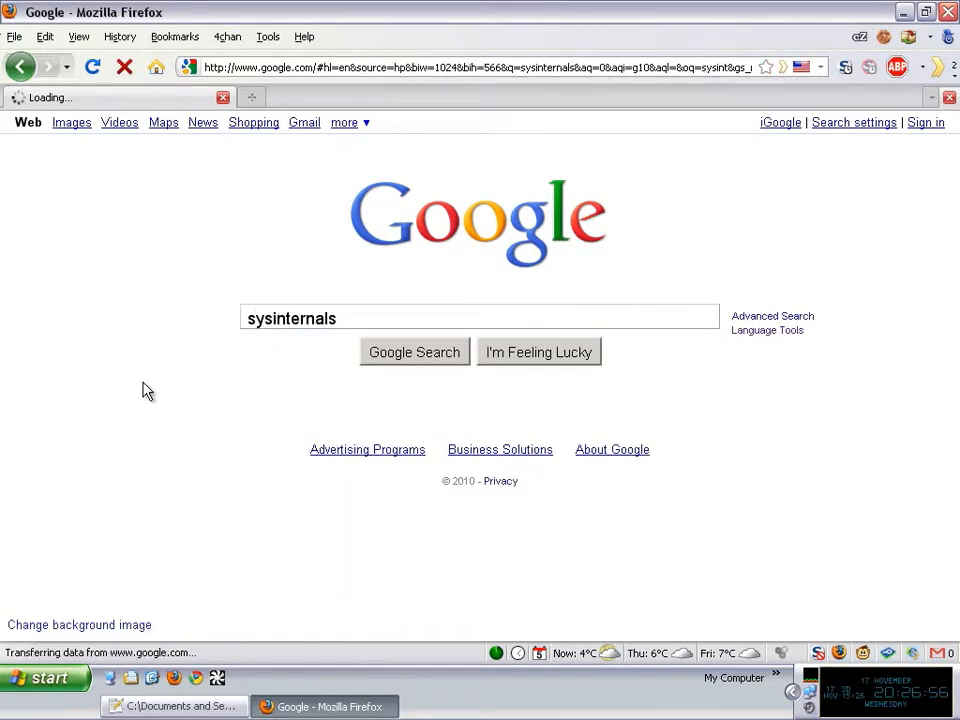
left_click(414, 351)
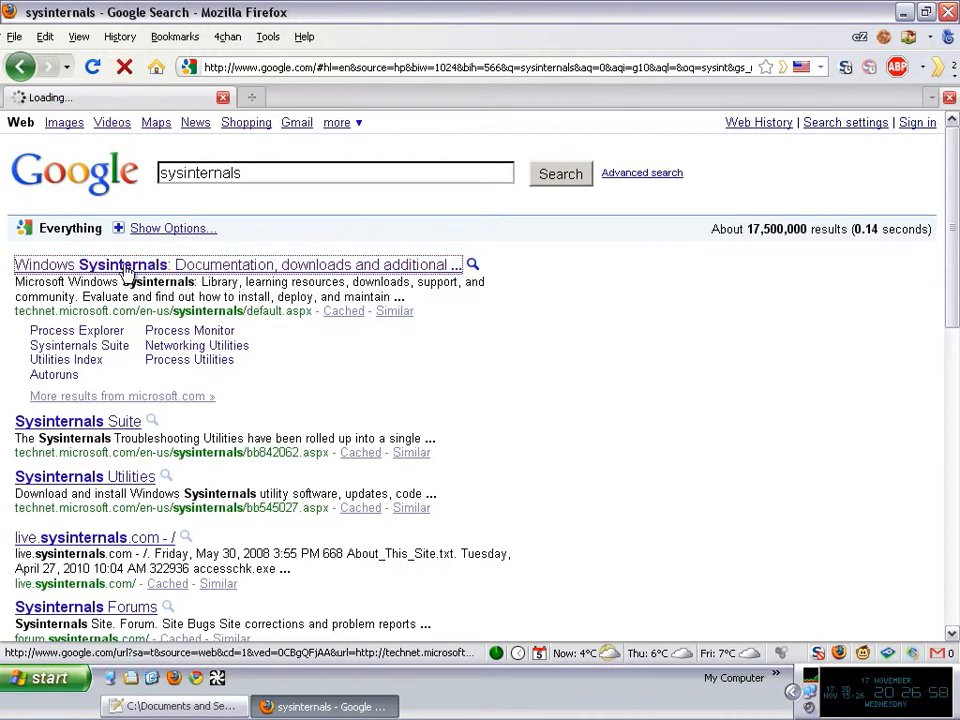
left_click(238, 264)
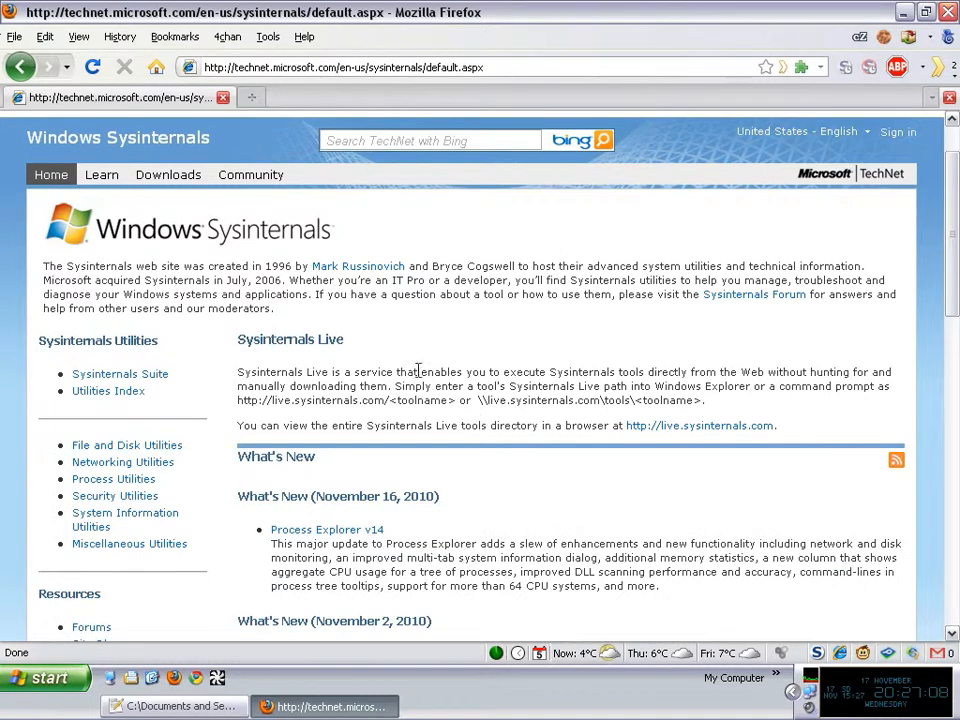
Go to Miscellaneous Utilities, open the DebugView page and download DebugView
scroll("down", 3)
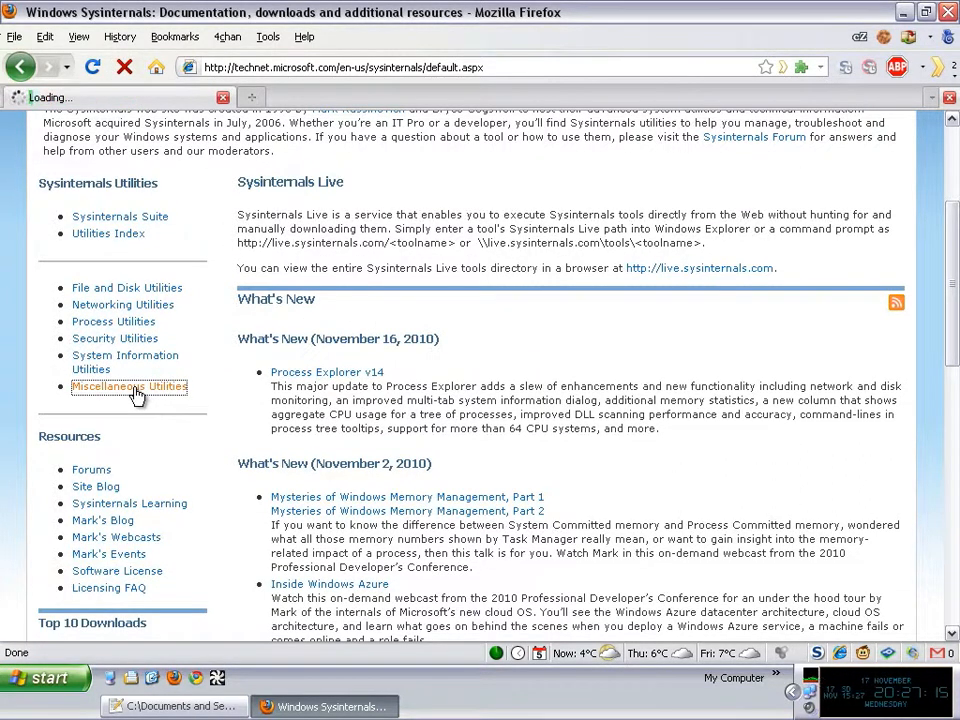
left_click(128, 386)
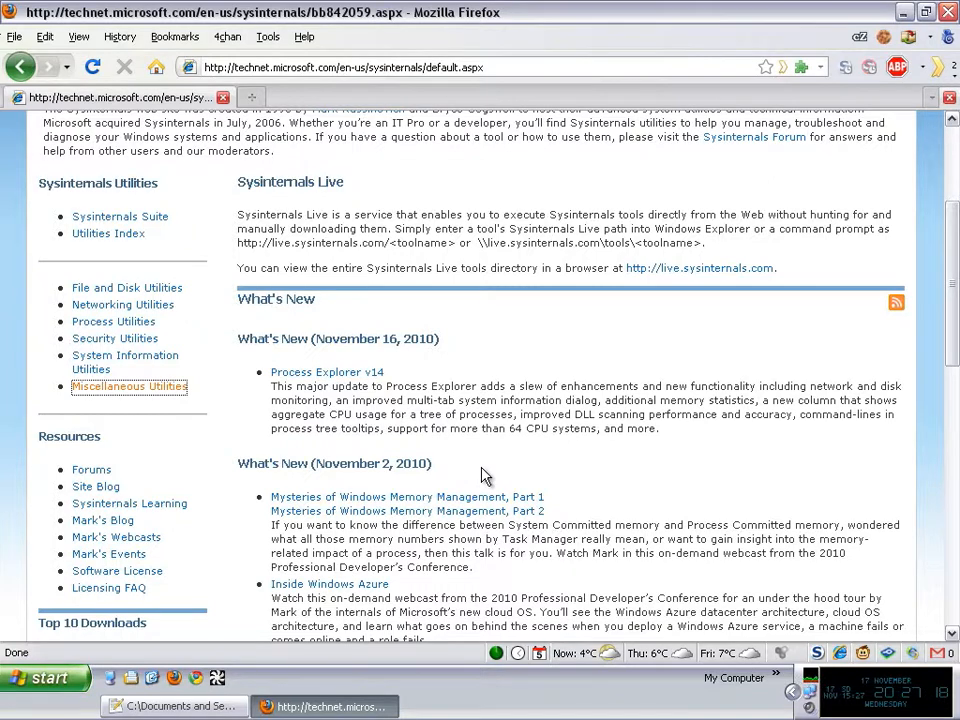
left_click(129, 391)
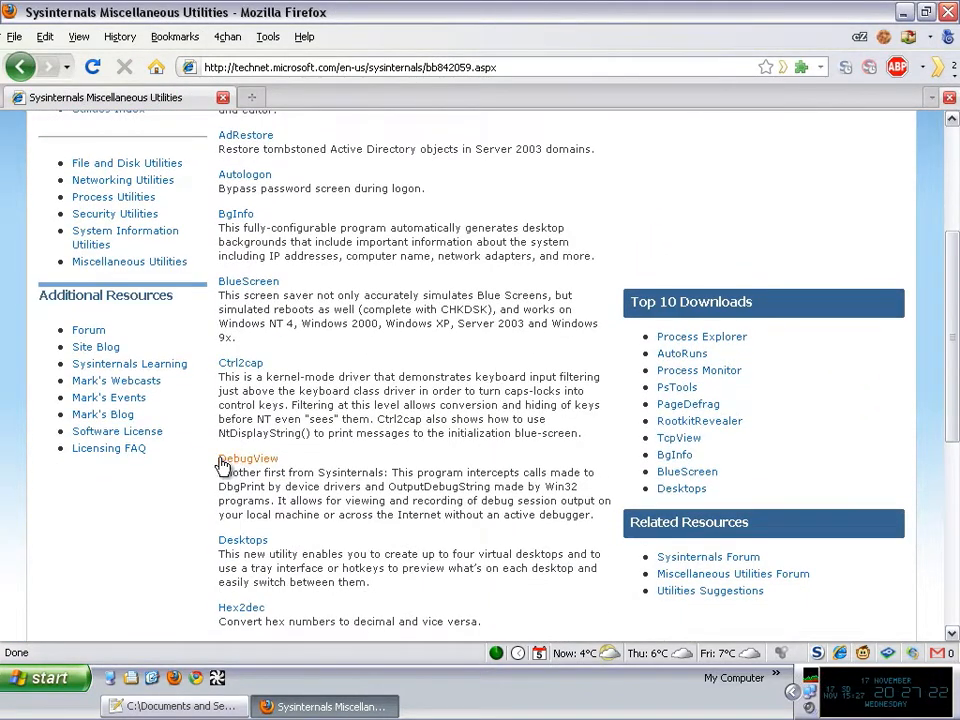
left_click(247, 458)
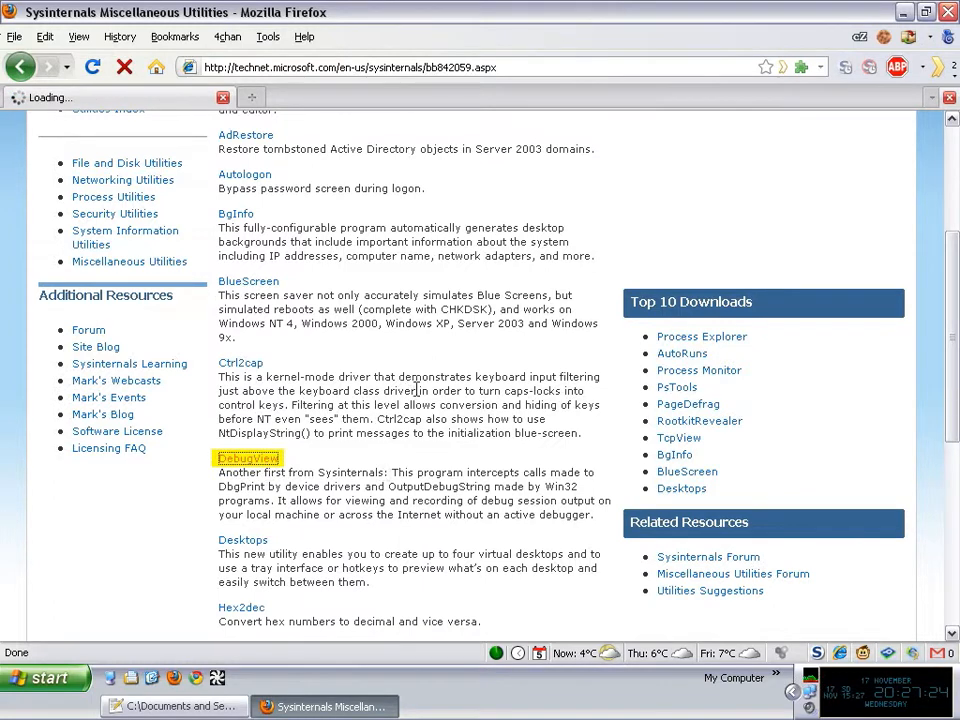
left_click(247, 457)
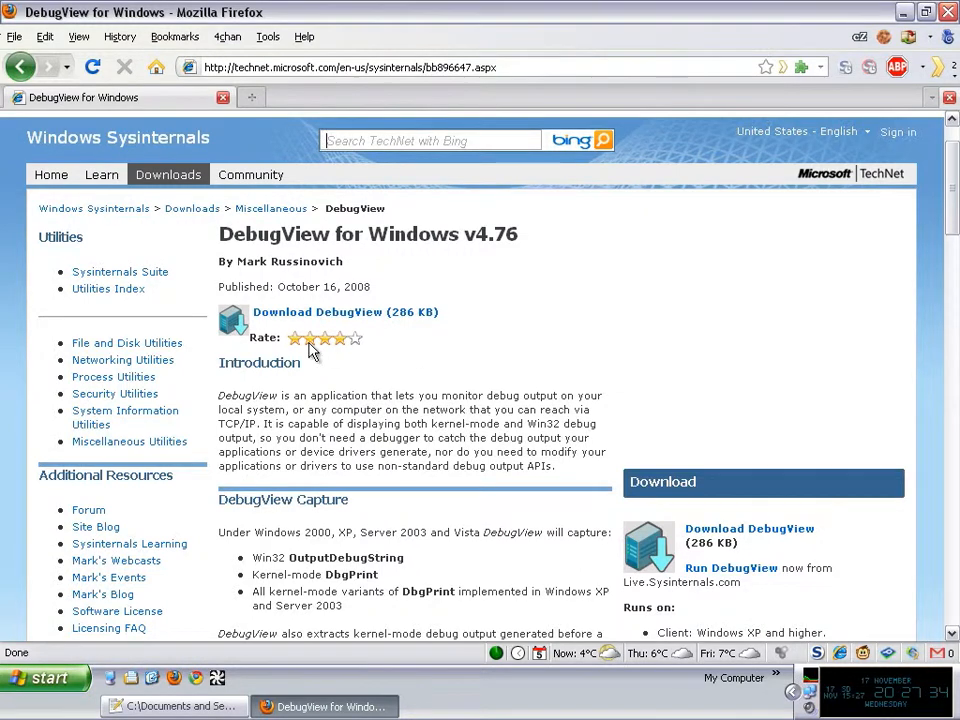
left_click(345, 312)
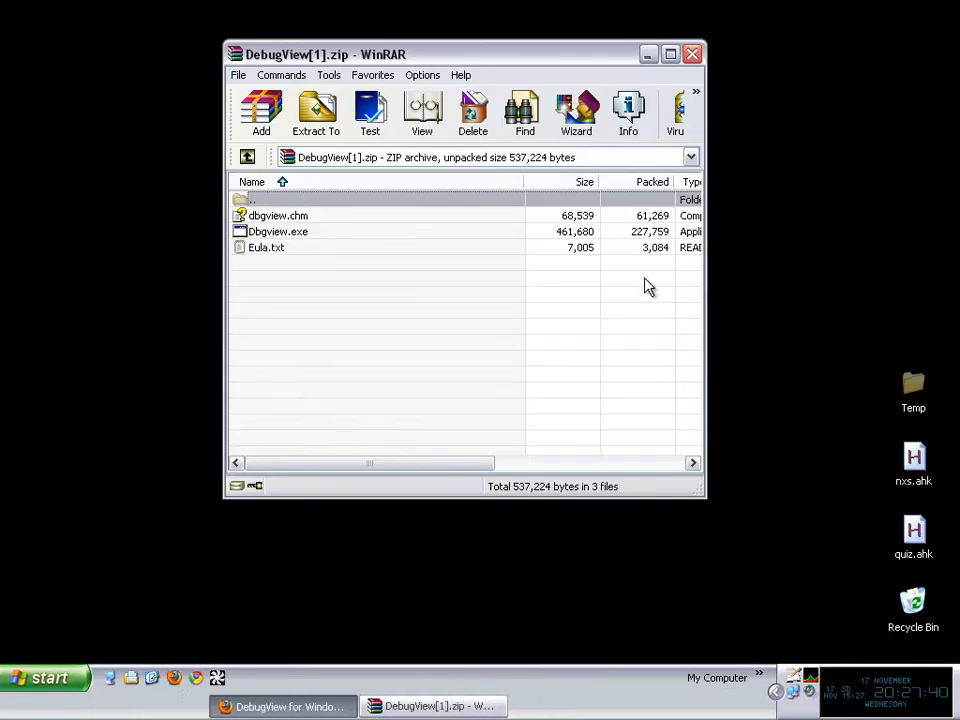
Select Dbgview.exe in the DebugView zip archive and run it
left_click(277, 231)
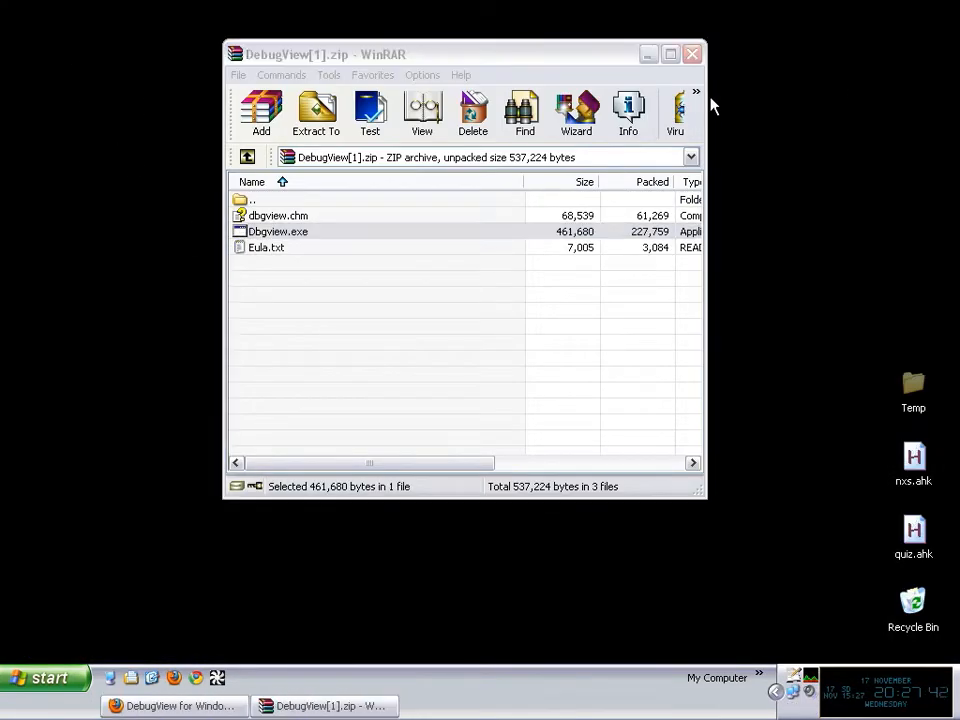
double_click(277, 231)
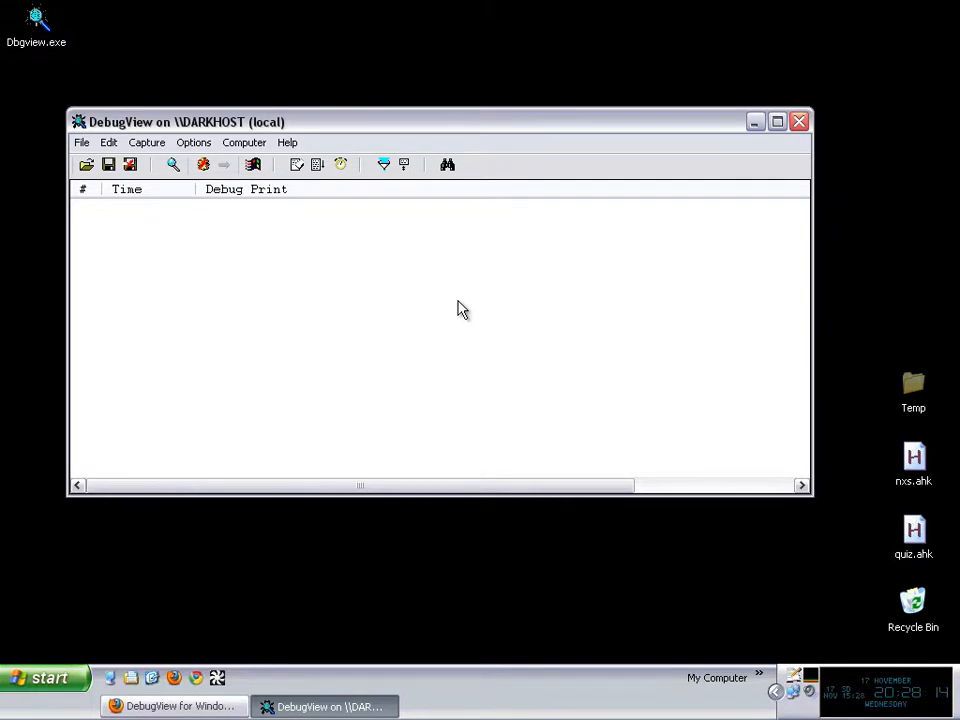
mouse_move(930, 528)
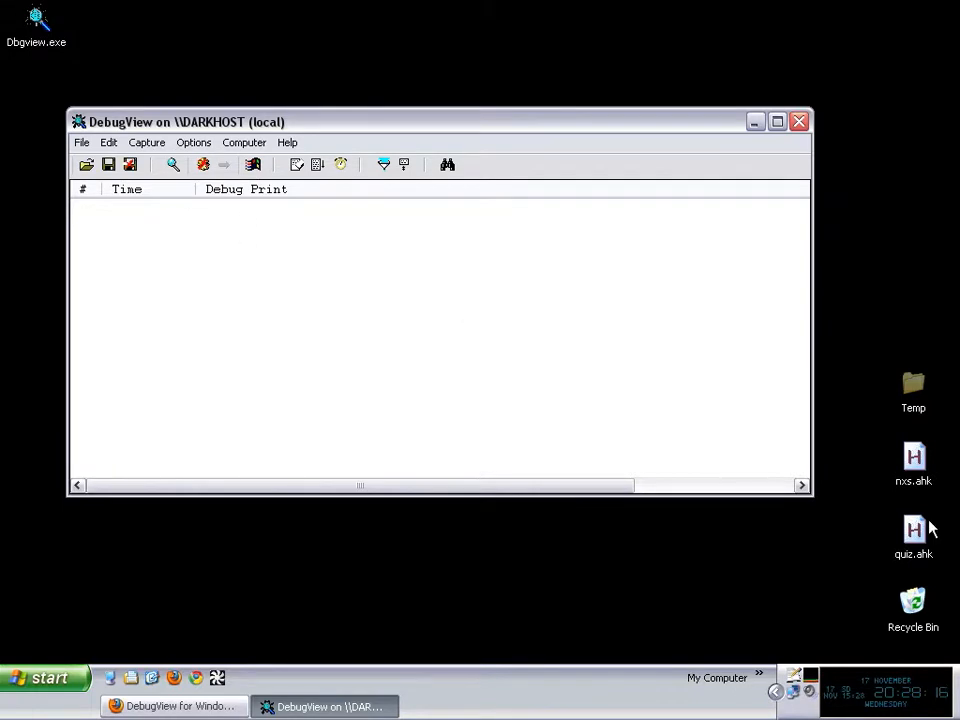
Run nxs.ahk from the desktop and review its seven debug lines, starting at Initialize Entry
right_click(913, 465)
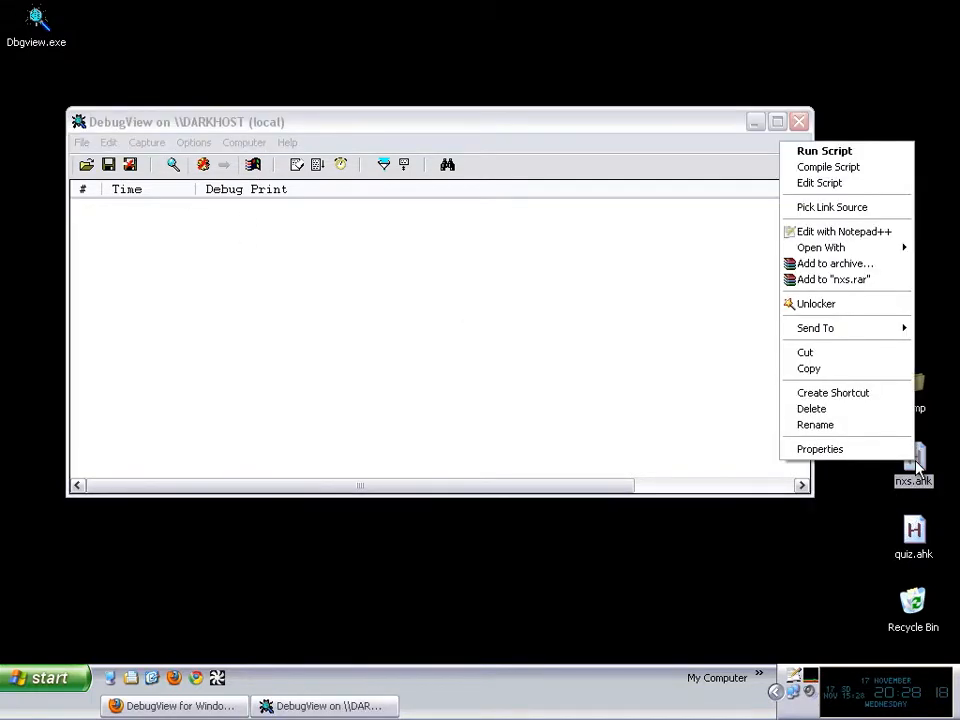
left_click(824, 150)
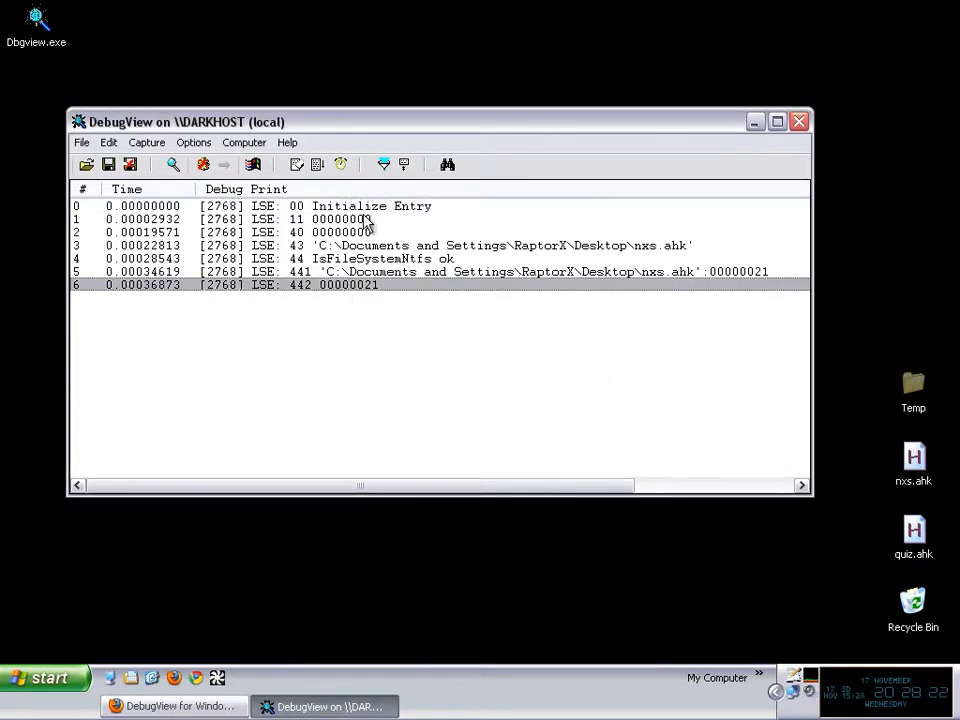
mouse_move(335, 291)
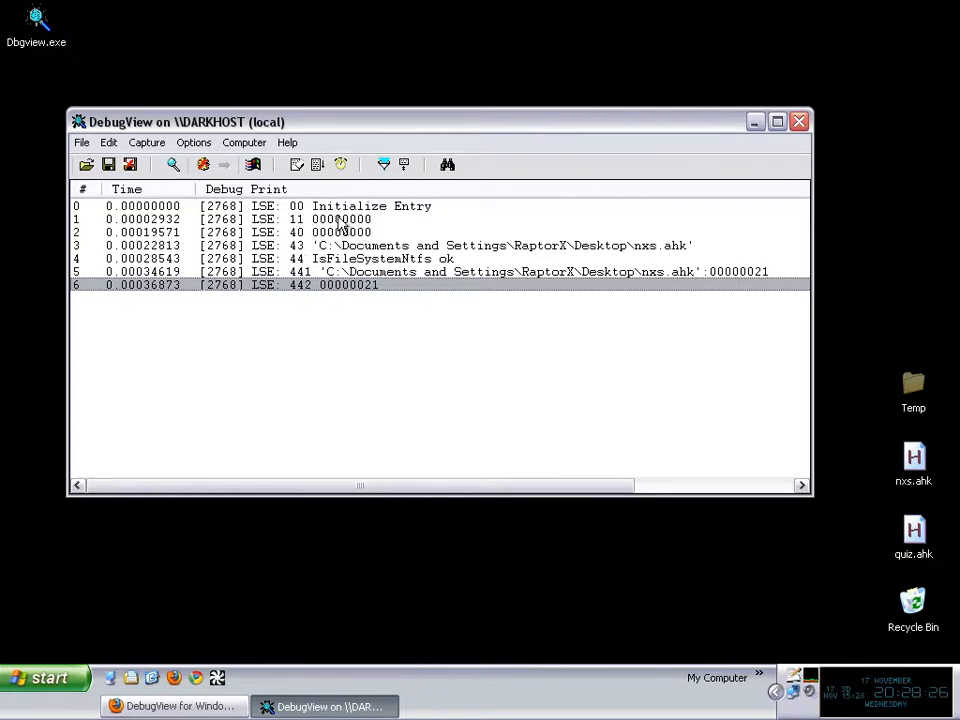
left_click_drag(185, 121, 500, 138)
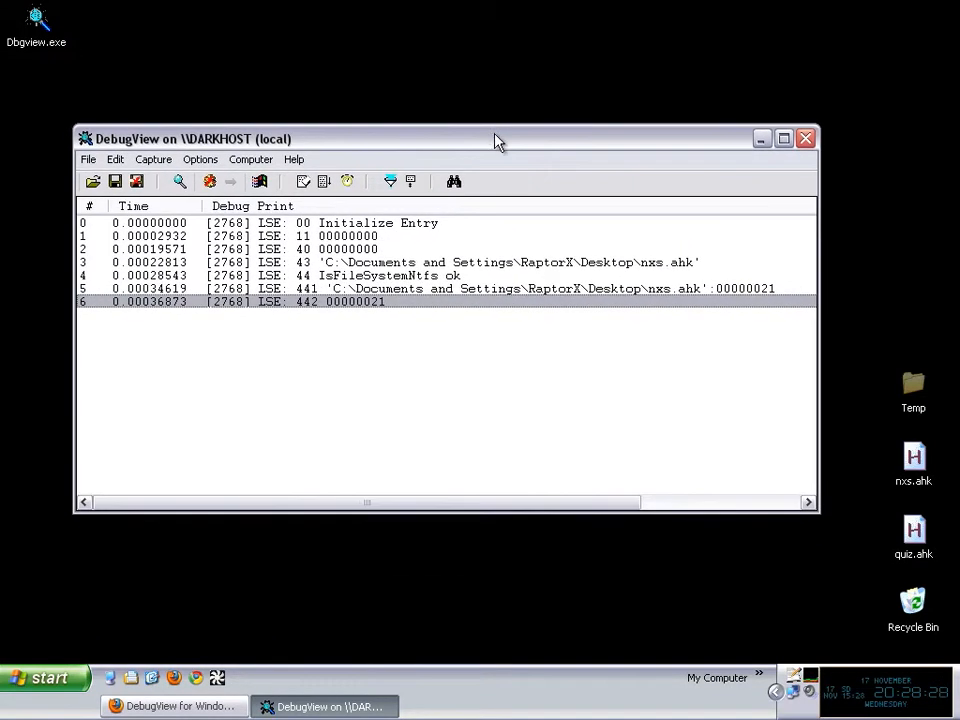
mouse_move(398, 408)
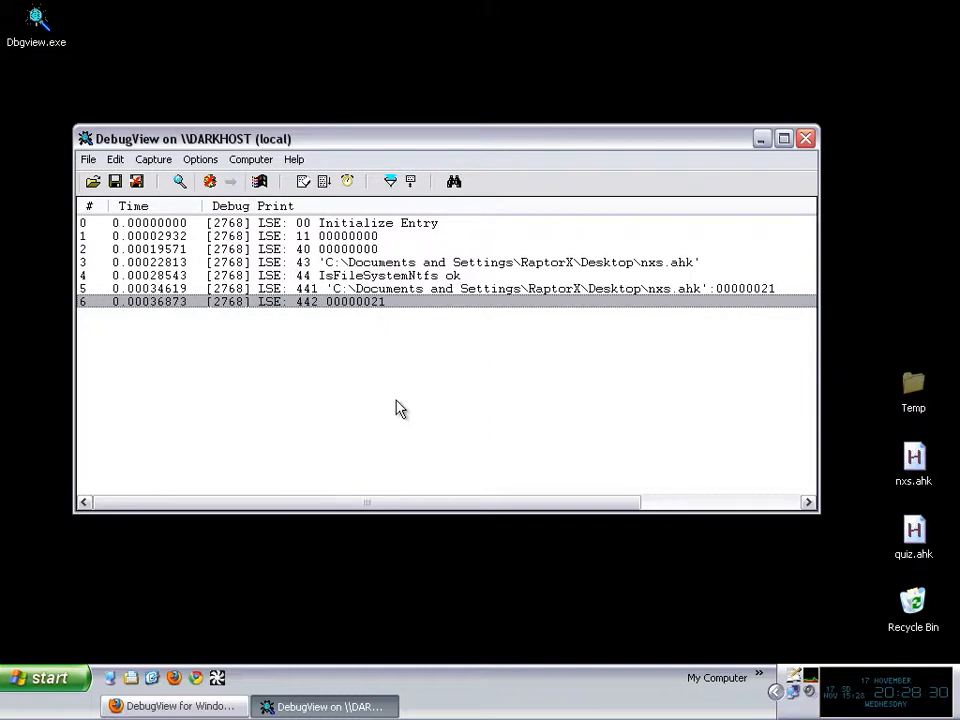
mouse_move(421, 451)
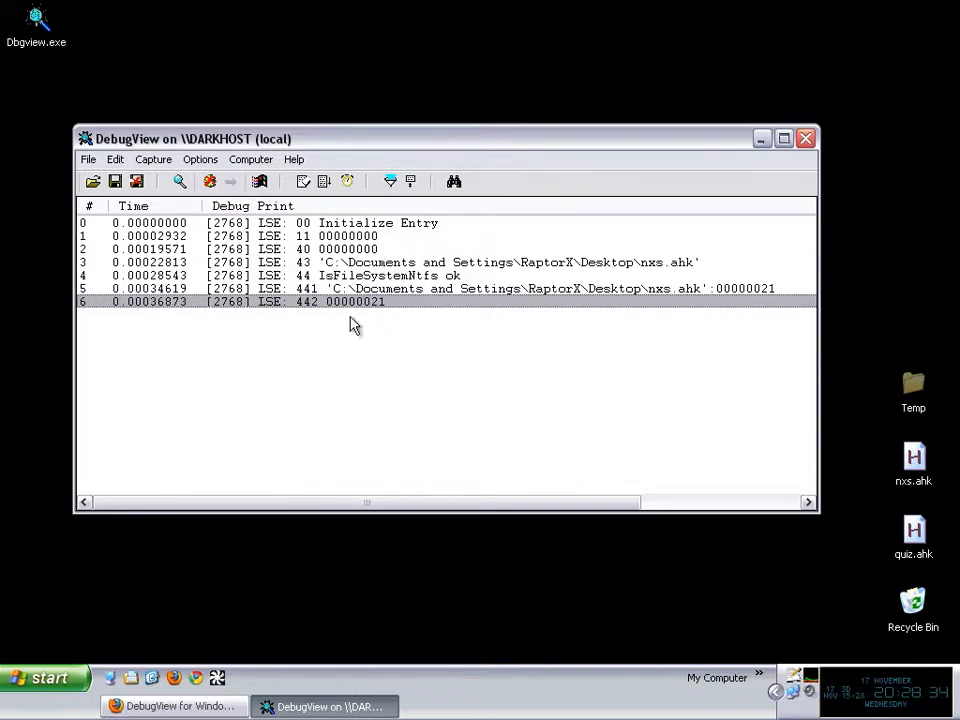
mouse_move(422, 358)
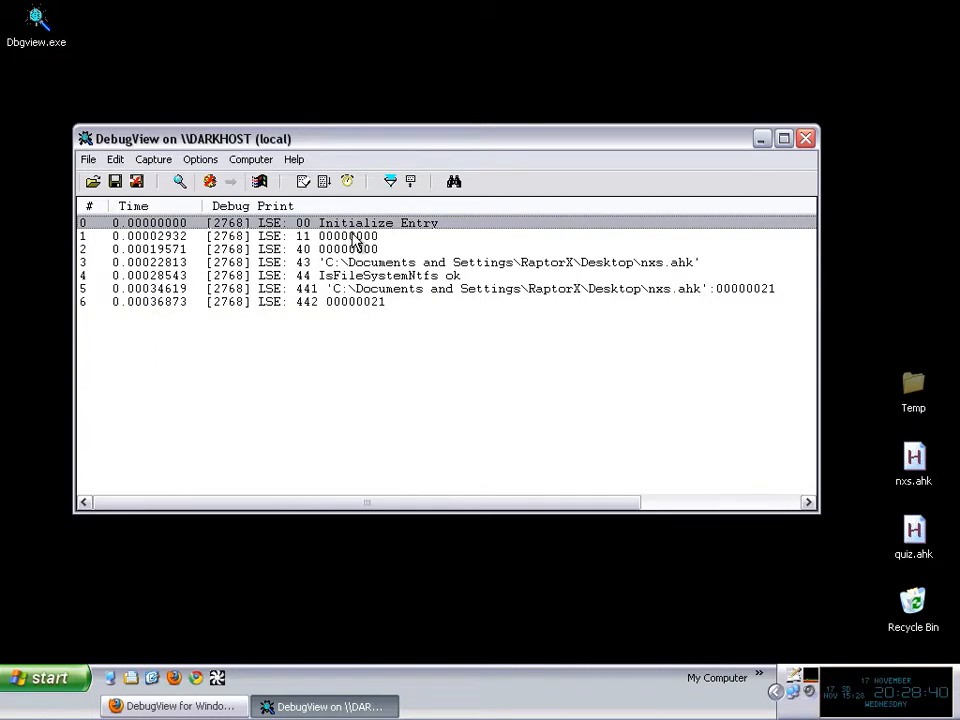
left_click(300, 236)
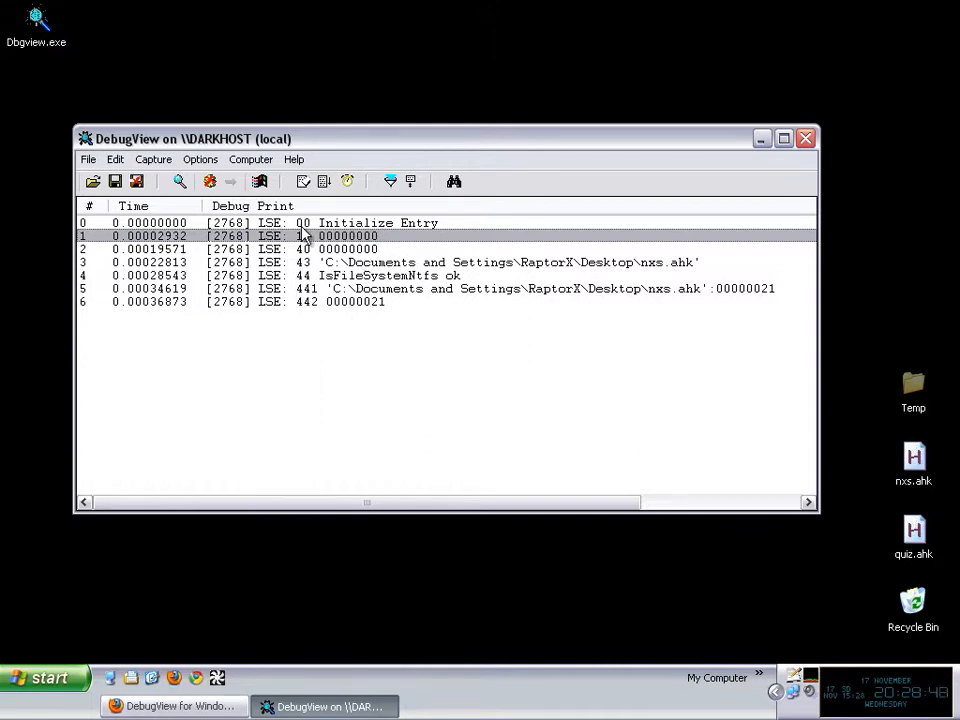
mouse_move(383, 335)
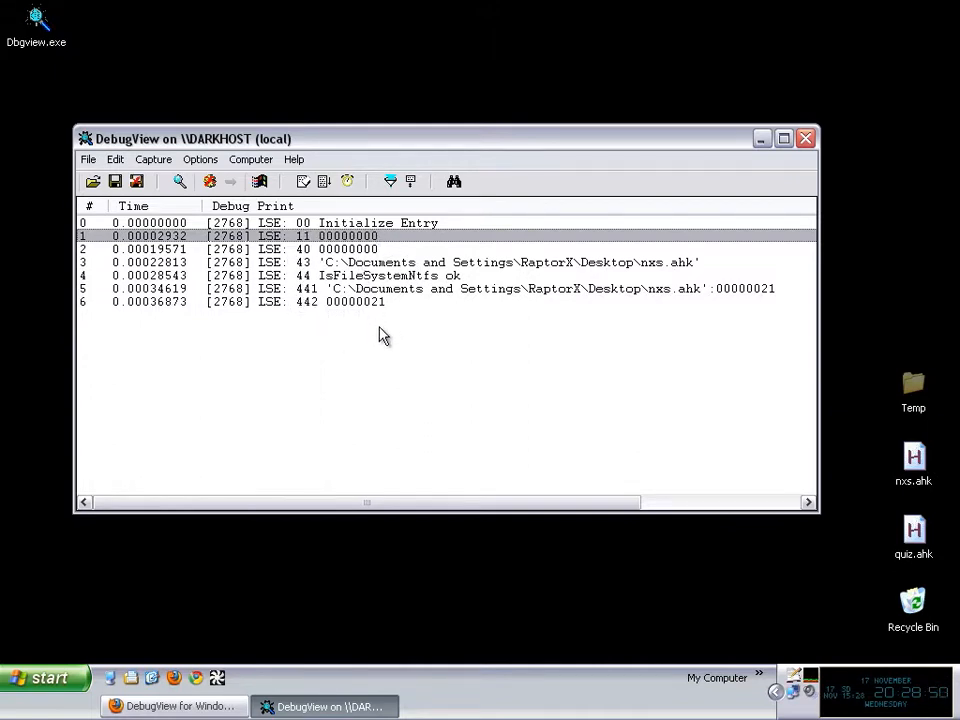
mouse_move(392, 348)
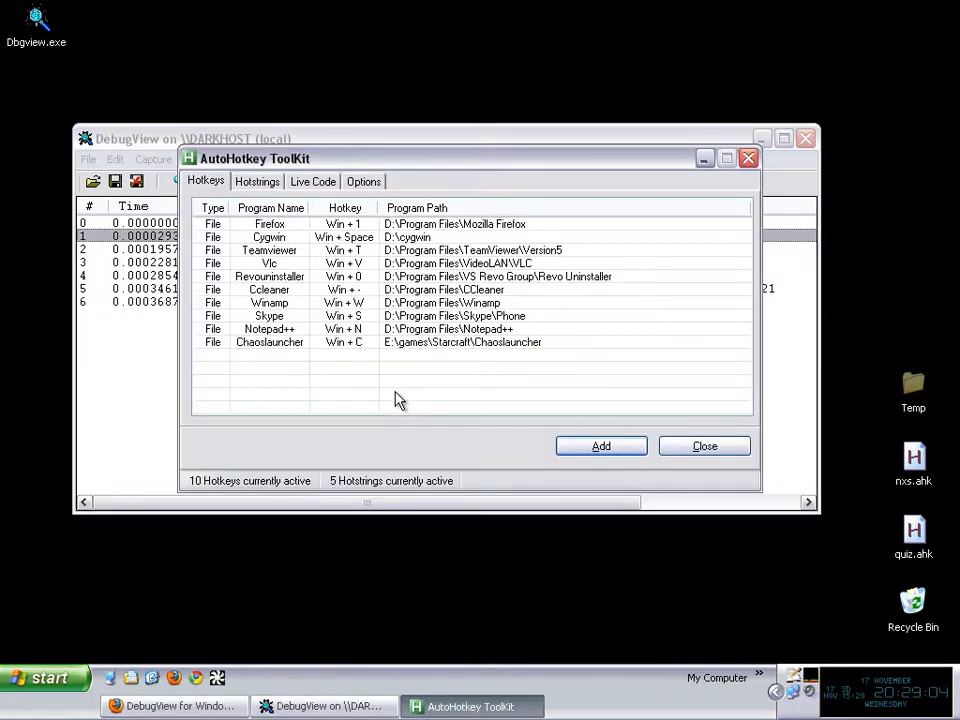
Write live code setting var := 5 and showing msgbox % var
left_click_drag(254, 158, 311, 232)
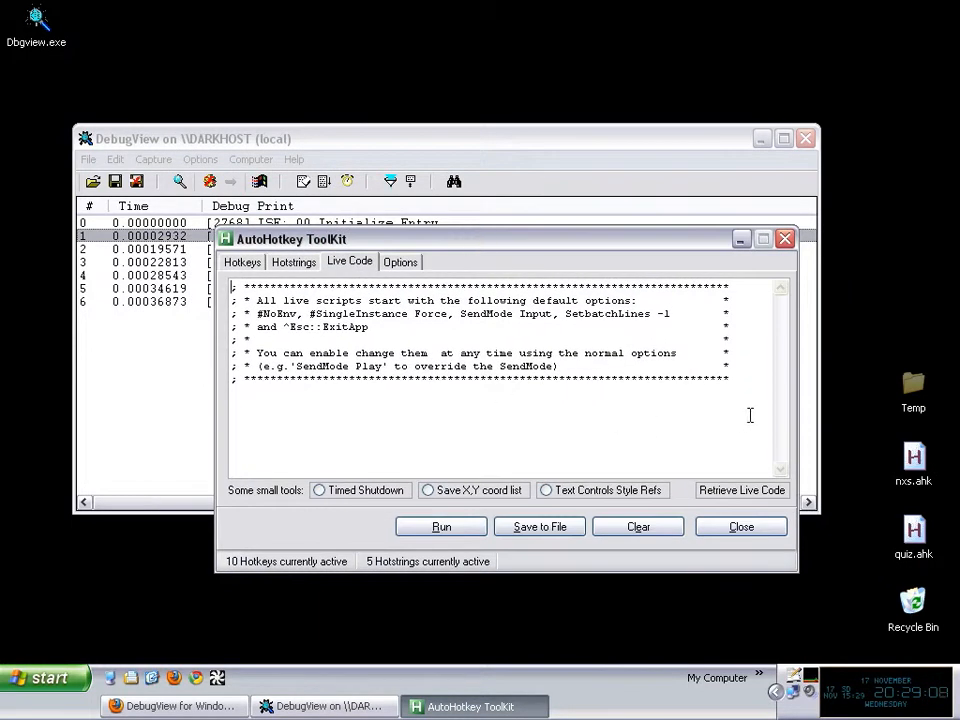
left_click(637, 526)
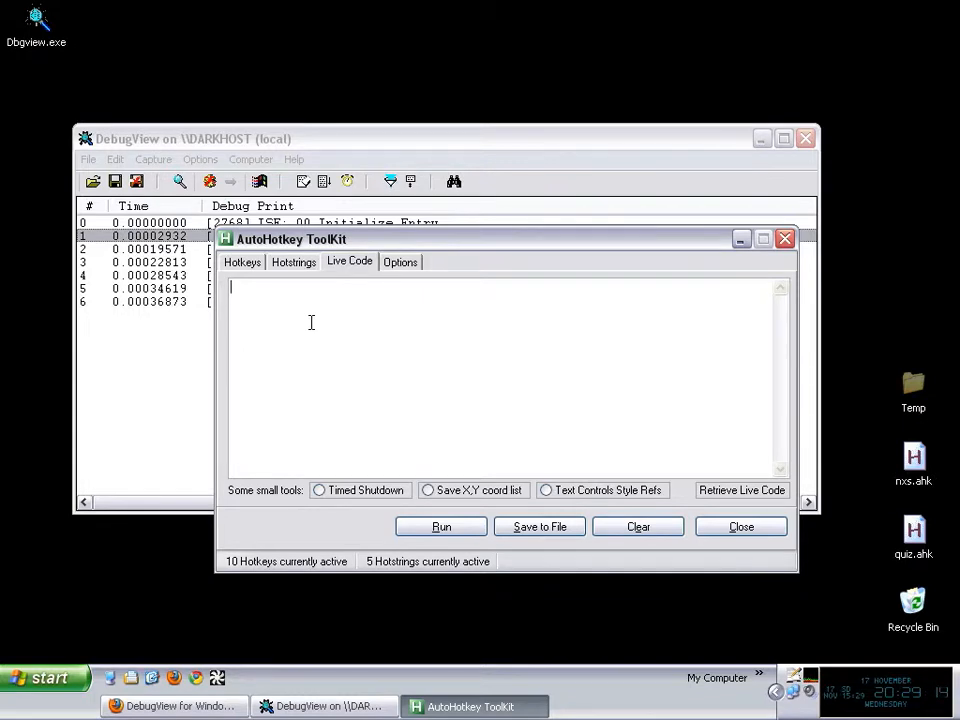
type("var := 5")
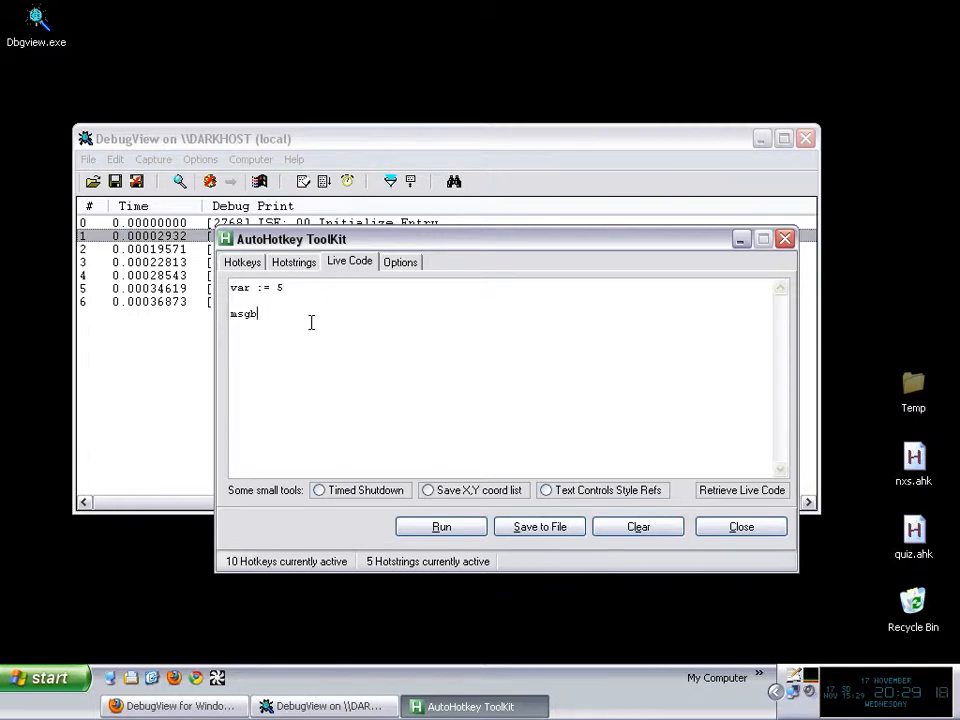
type("ox % var")
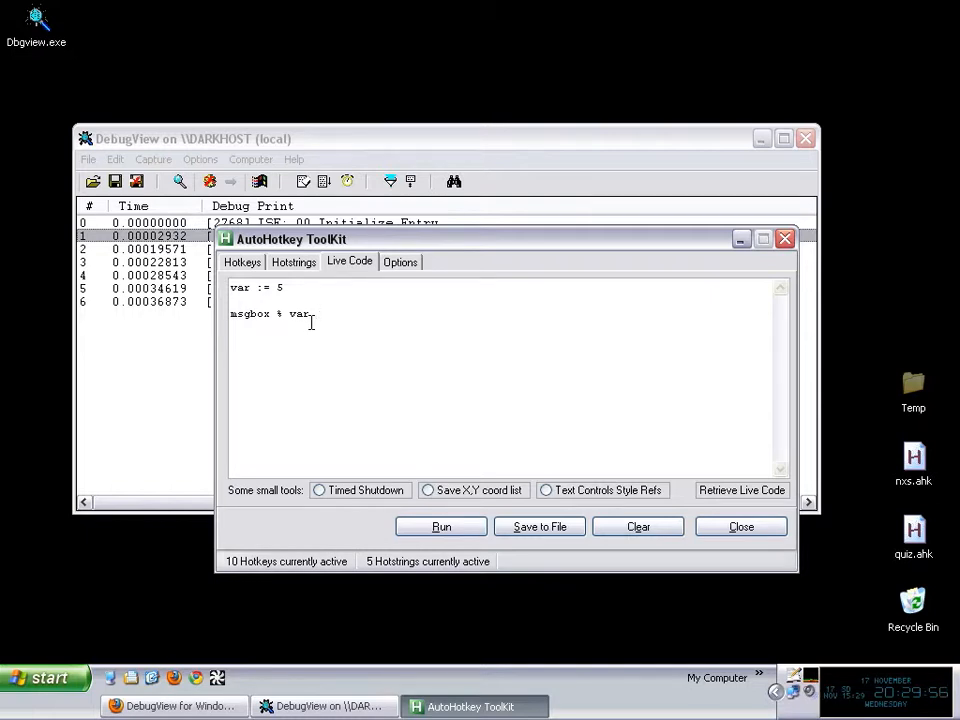
Replace the msgbox line with listvars and pause, then run the snippet
double_click(270, 313)
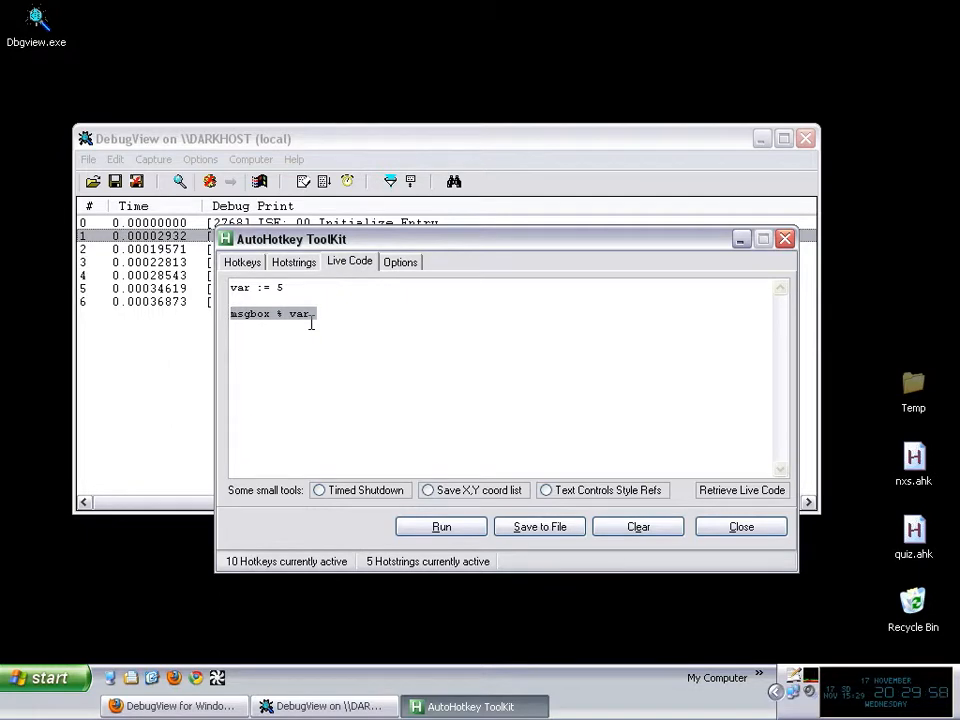
type("listvars")
type("pause")
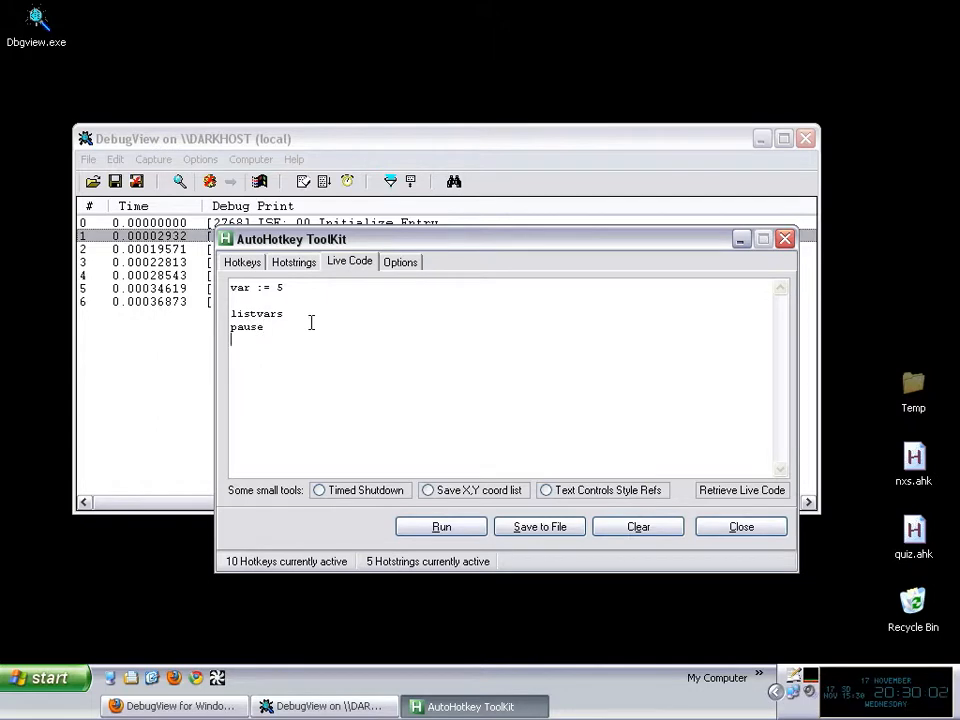
left_click(441, 526)
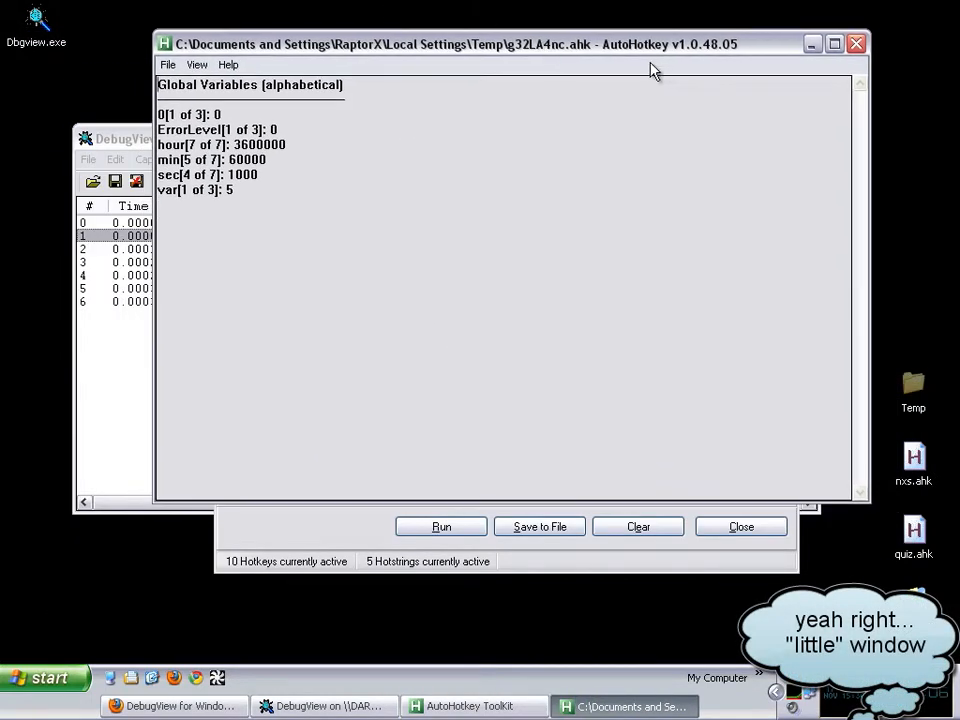
mouse_move(565, 53)
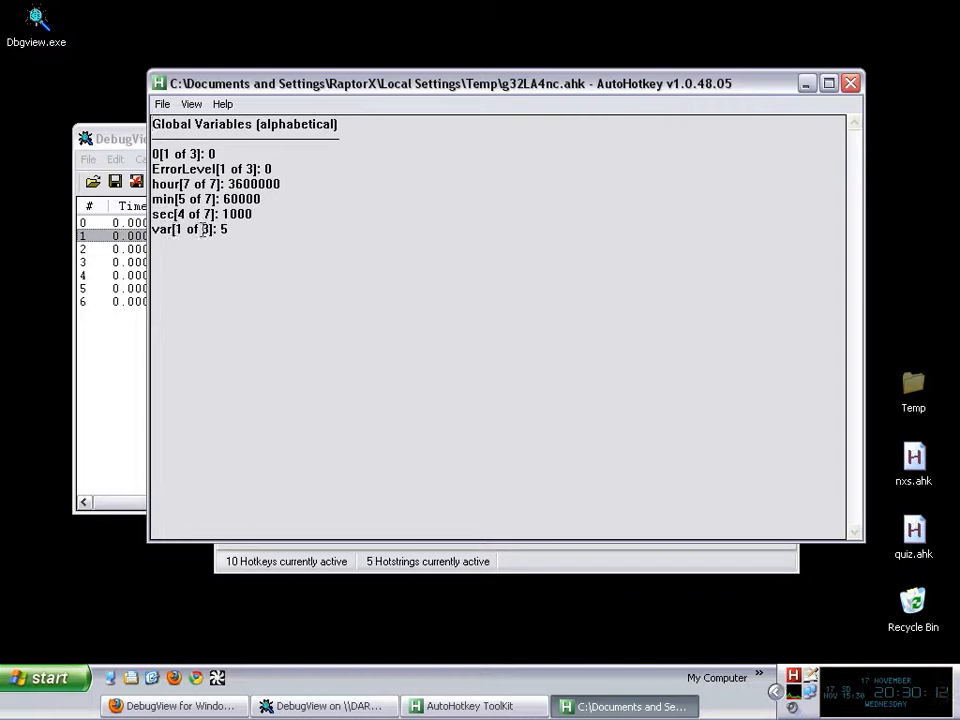
mouse_move(303, 612)
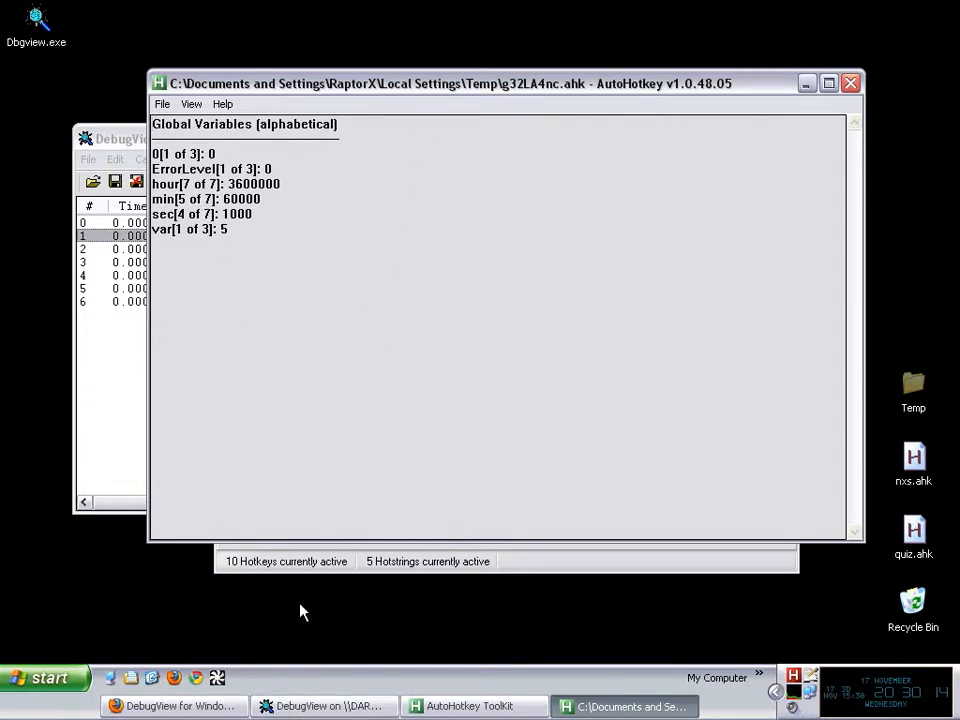
mouse_move(180, 157)
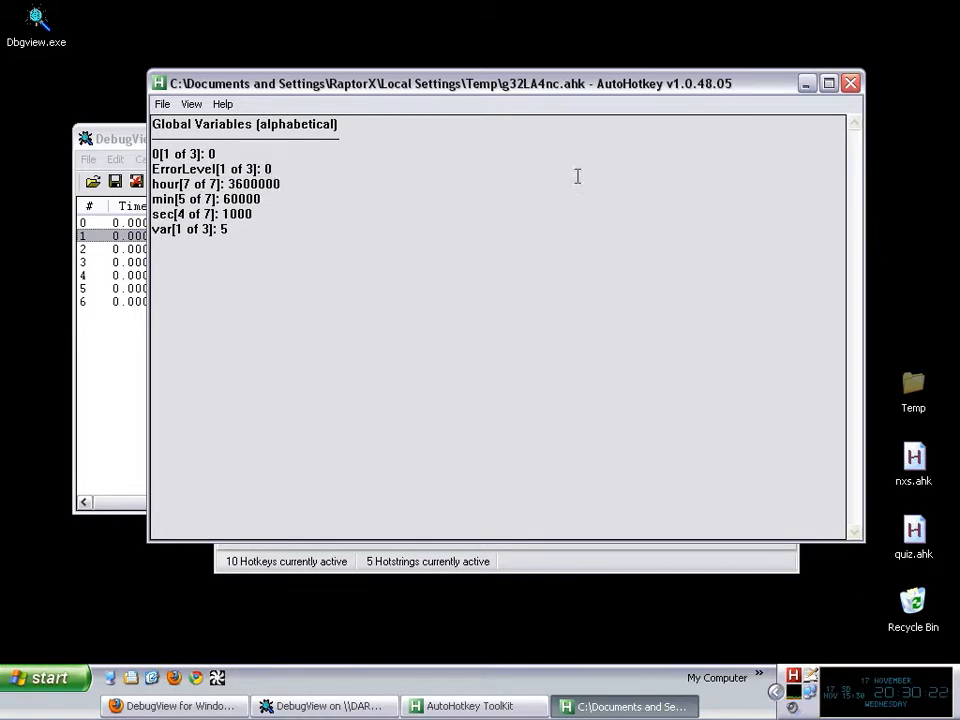
mouse_move(560, 207)
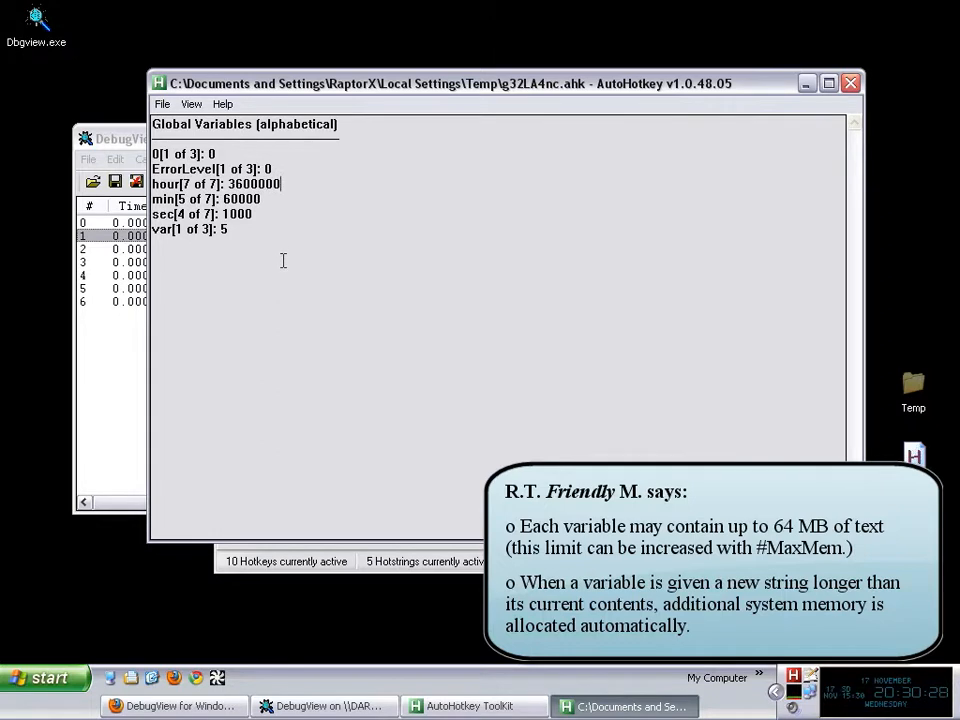
mouse_move(468, 128)
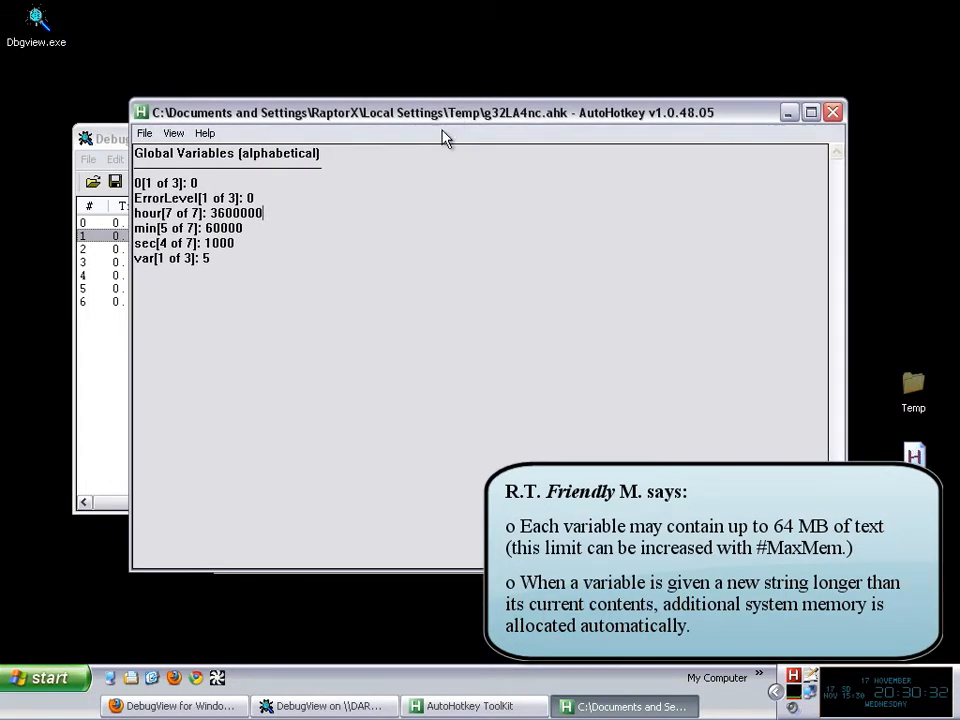
mouse_move(330, 302)
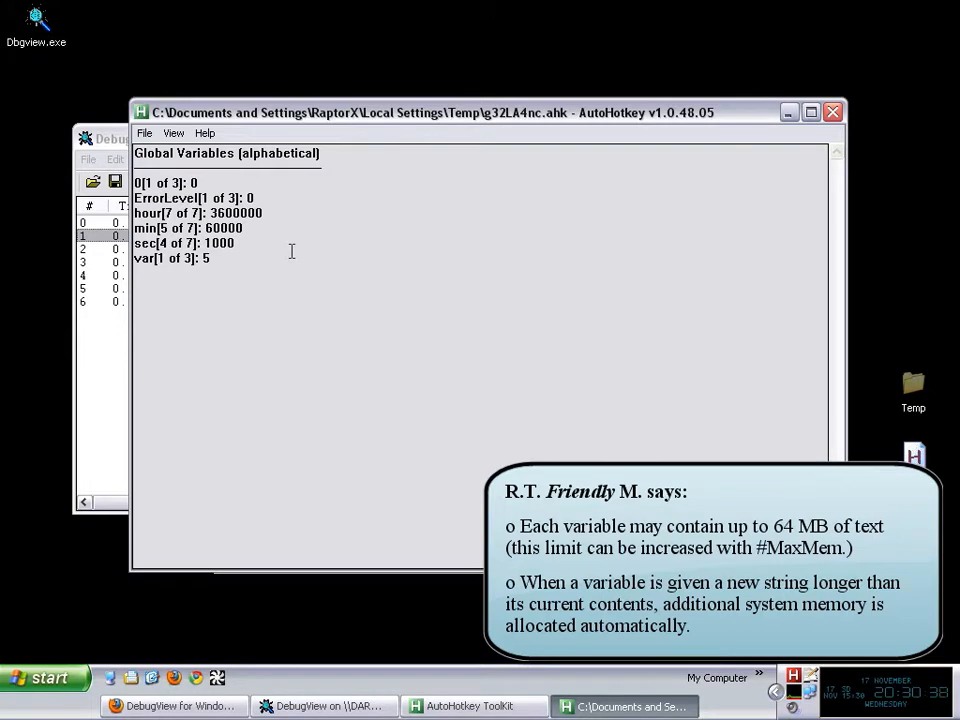
mouse_move(152, 260)
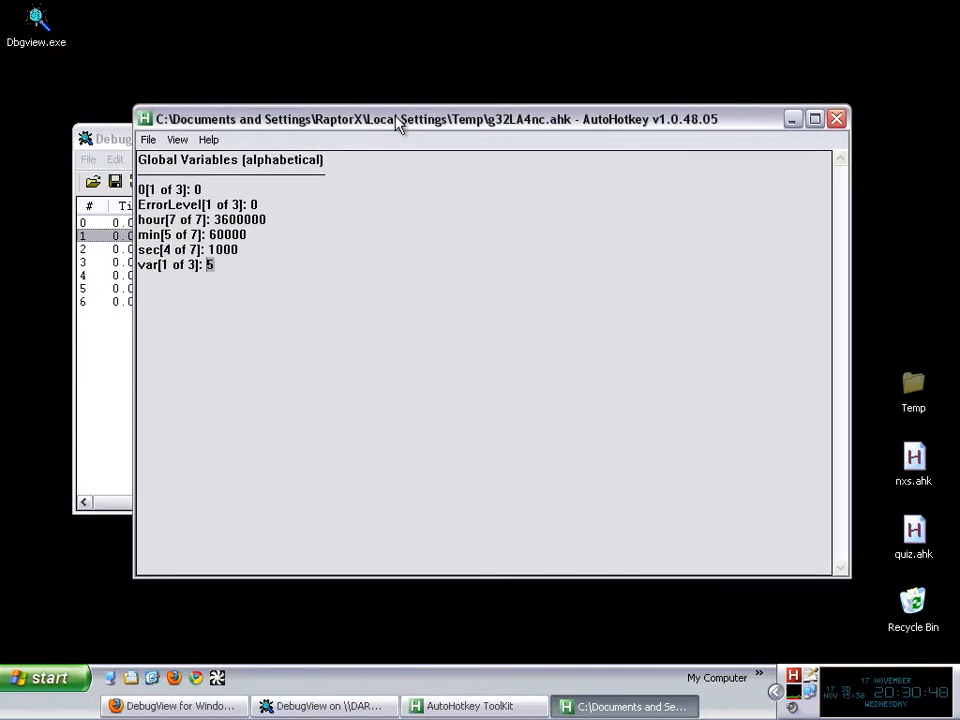
Close the Global Variables list showing var as 5 and exit the paused script
left_click(470, 706)
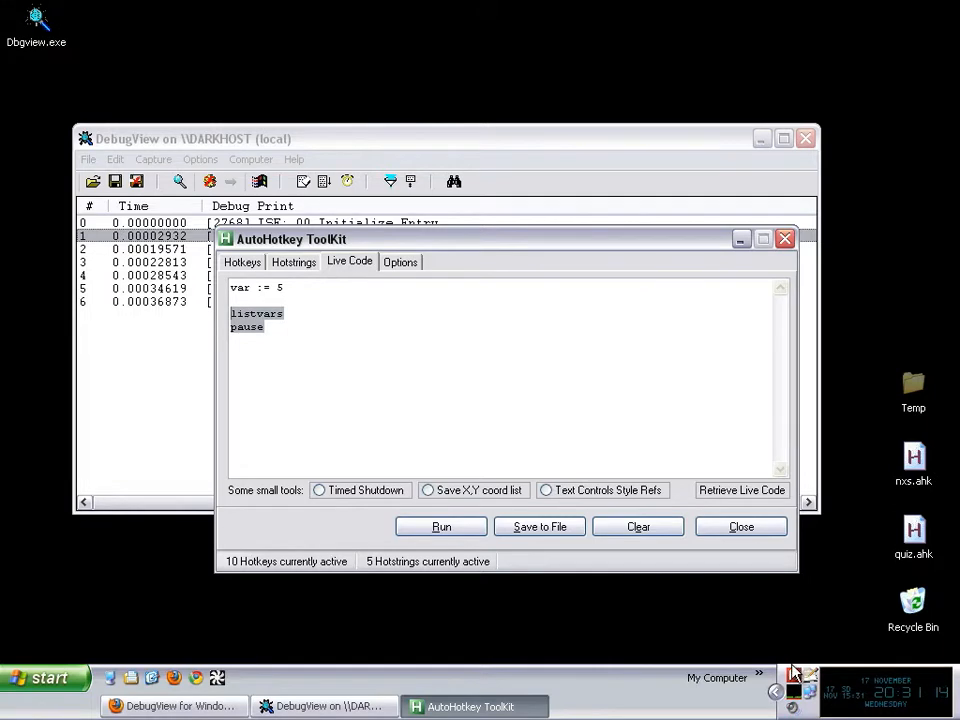
left_click(336, 340)
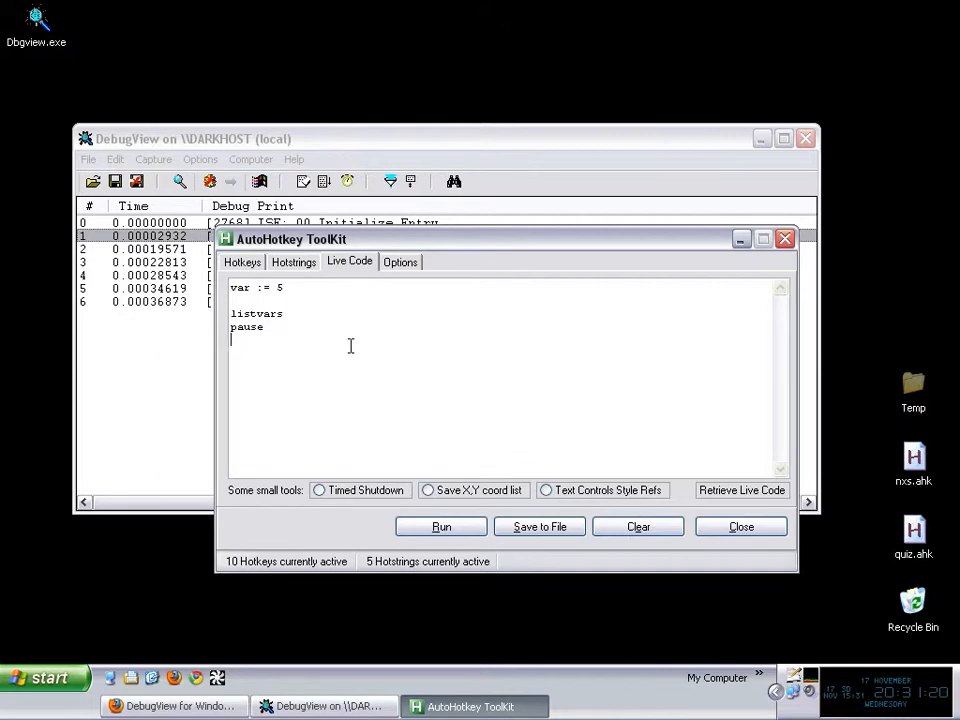
mouse_move(303, 352)
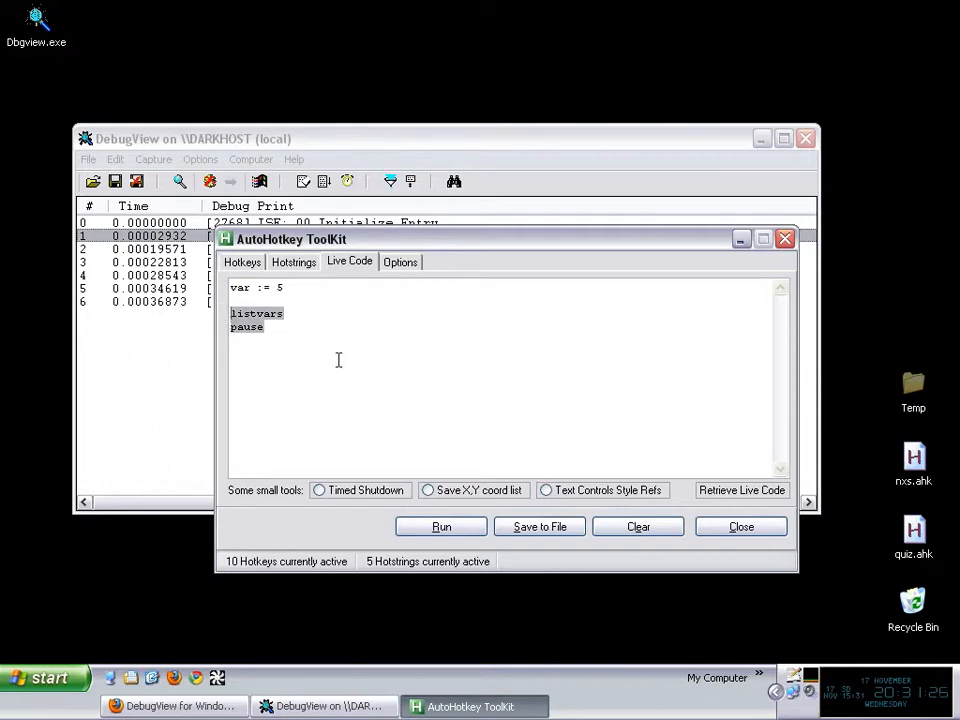
mouse_move(397, 403)
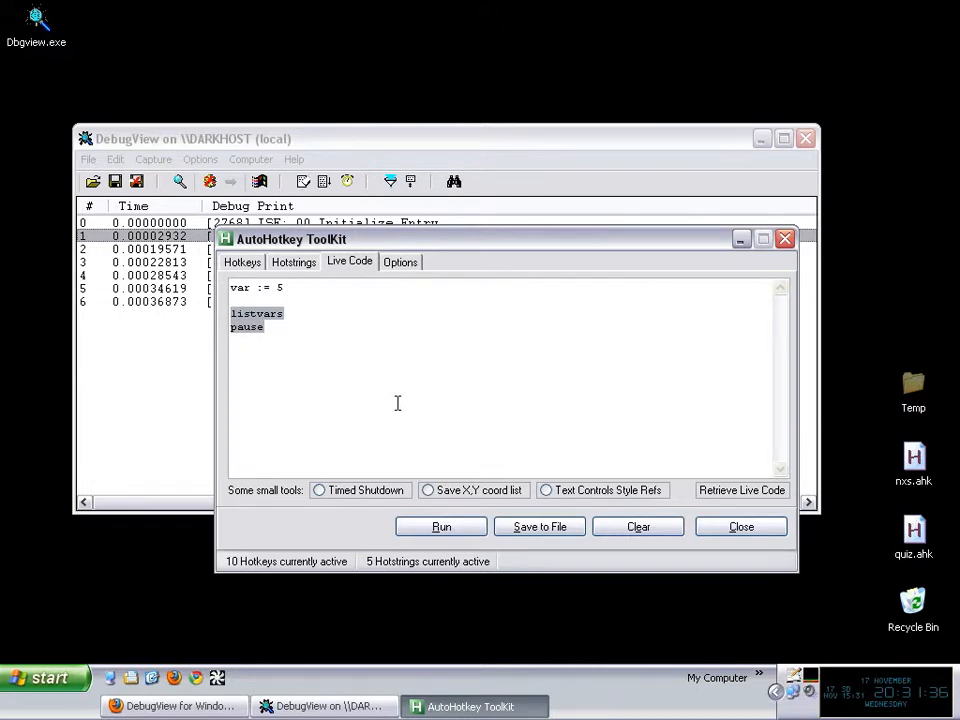
Write Loop 100 with var++, add 2 when a_index is 25, and begin msgbox % var
type("Loop")
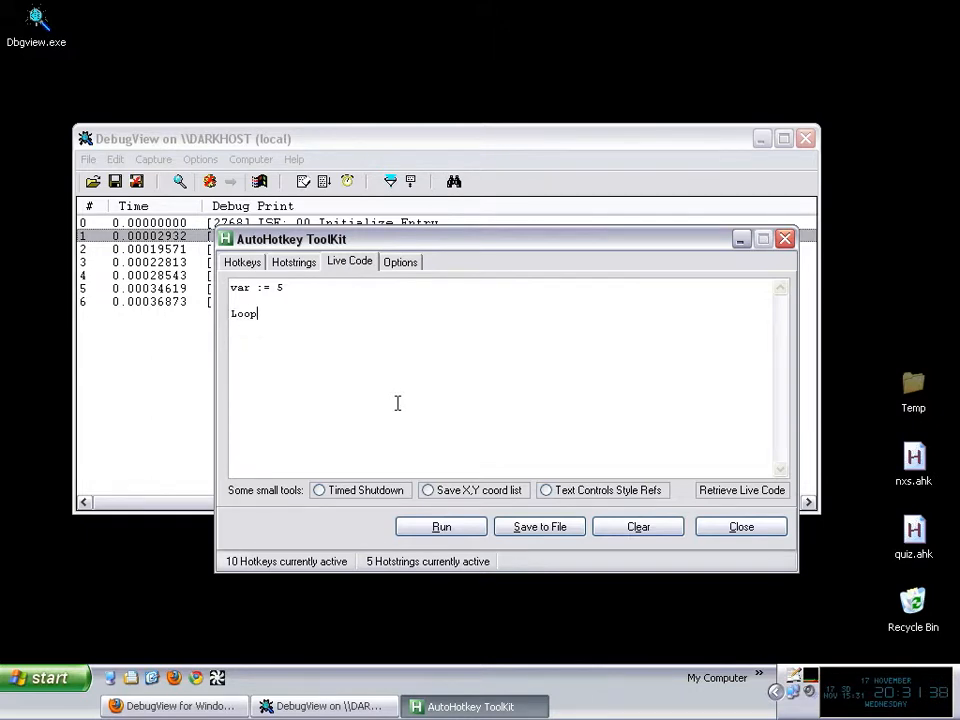
type("{")
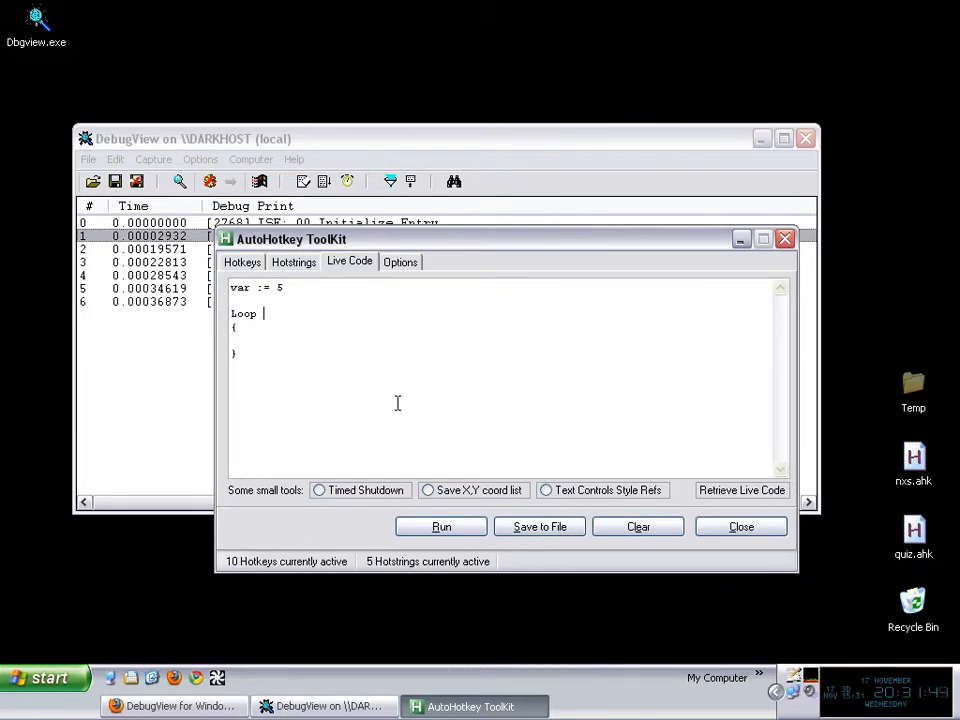
type("100")
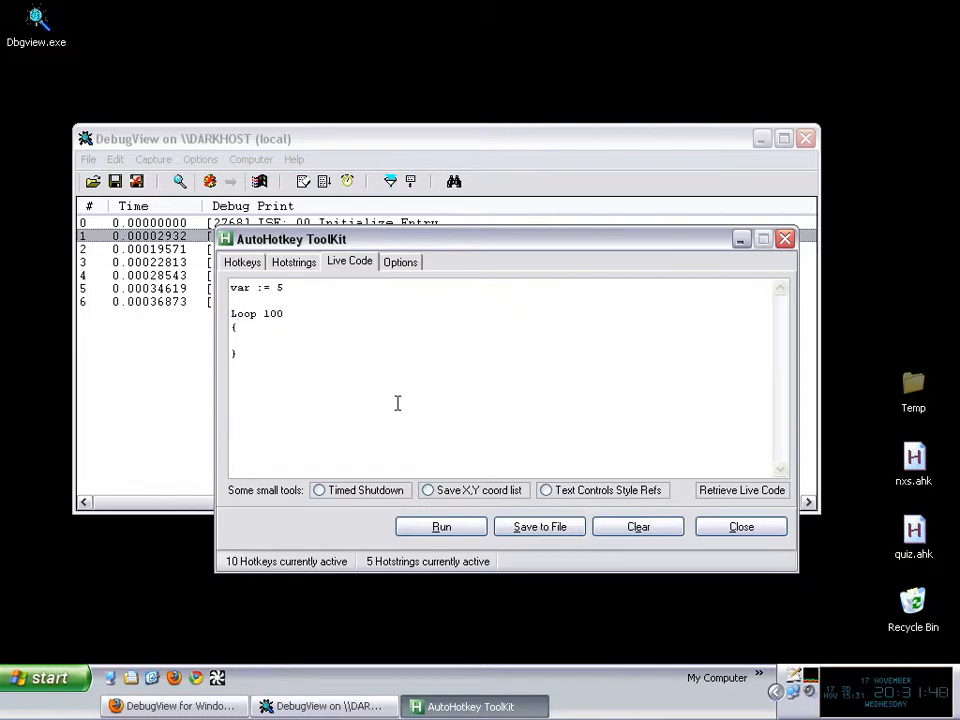
type("var++")
type("if a")
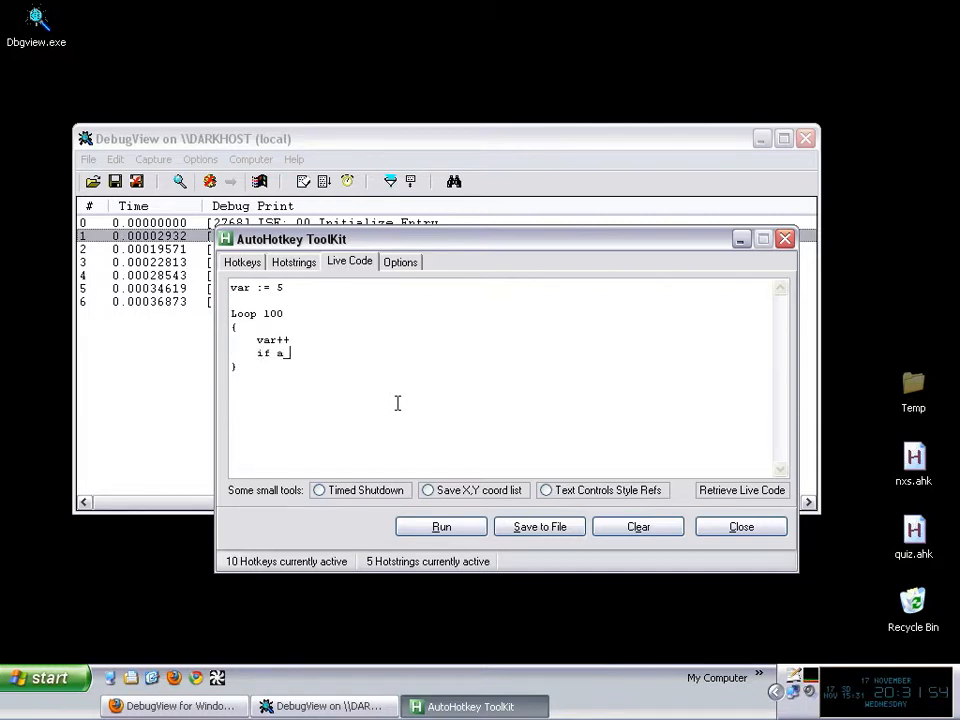
type("_index = 25")
type("var")
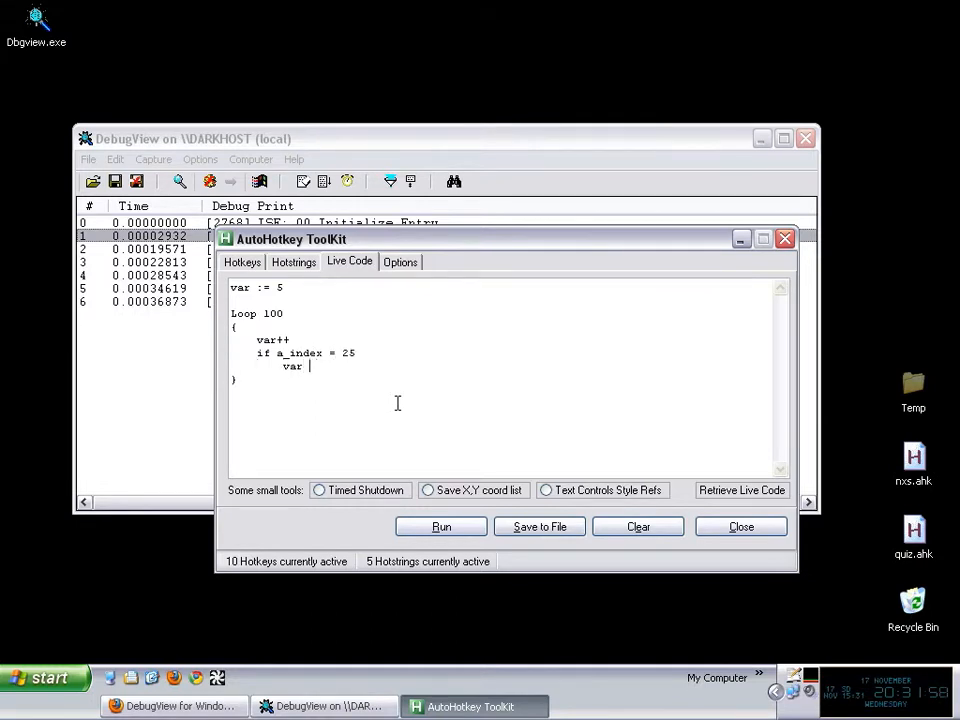
type("+= 2")
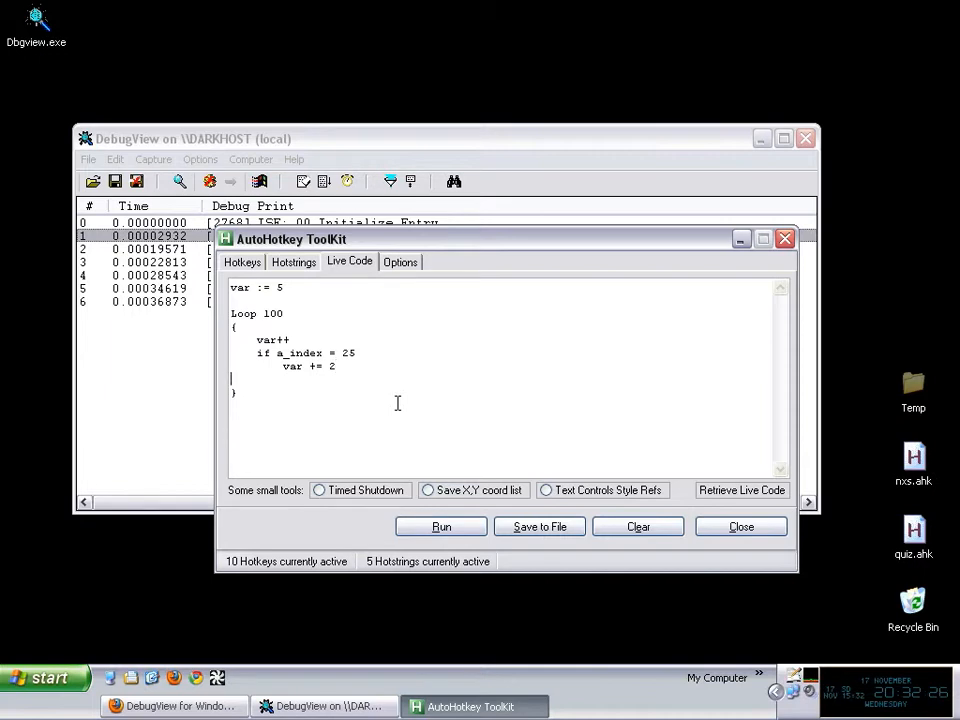
type("msgbox % v")
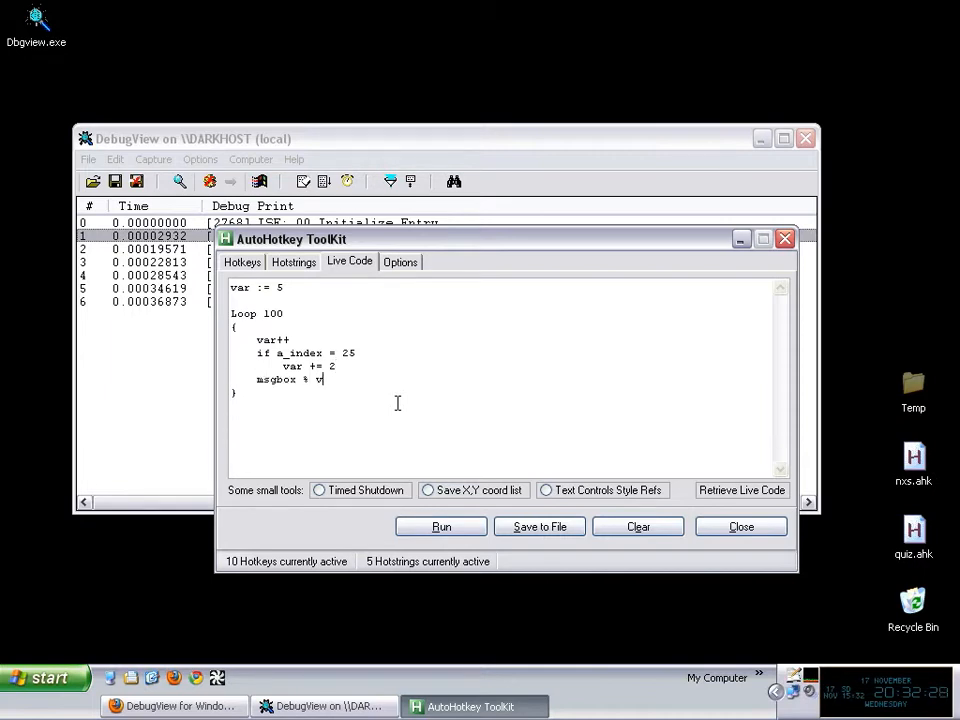
Run the loop, click through message boxes showing 8 then 11, and stop the script
left_click(441, 526)
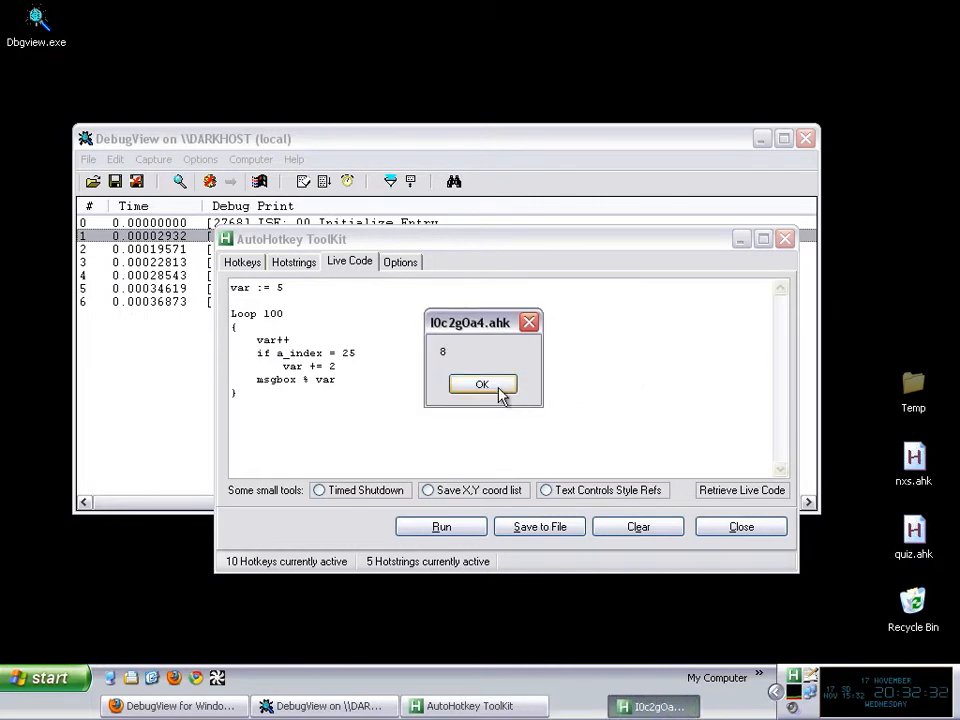
left_click(482, 384)
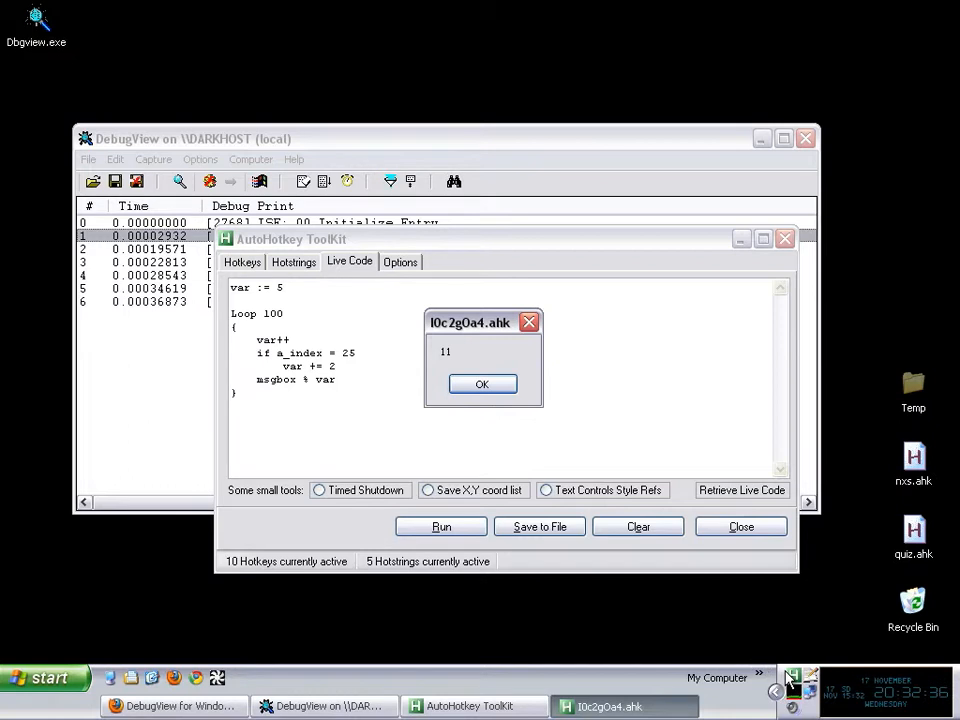
left_click(482, 384)
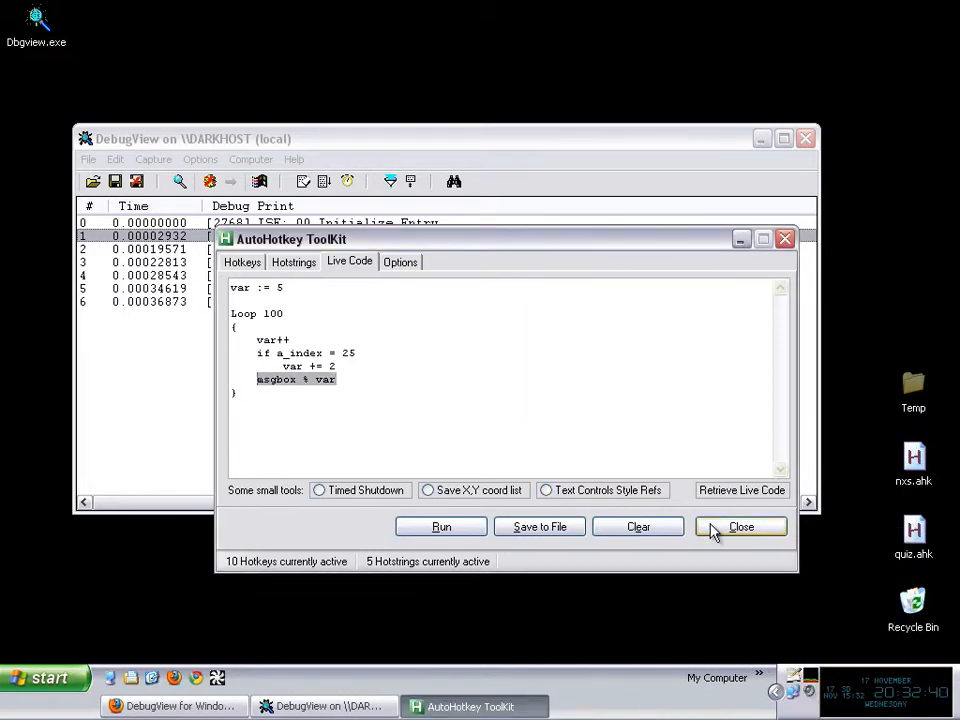
Replace the msgbox line with 'outputdebug, % var' inside the loop
type("outputdebug")
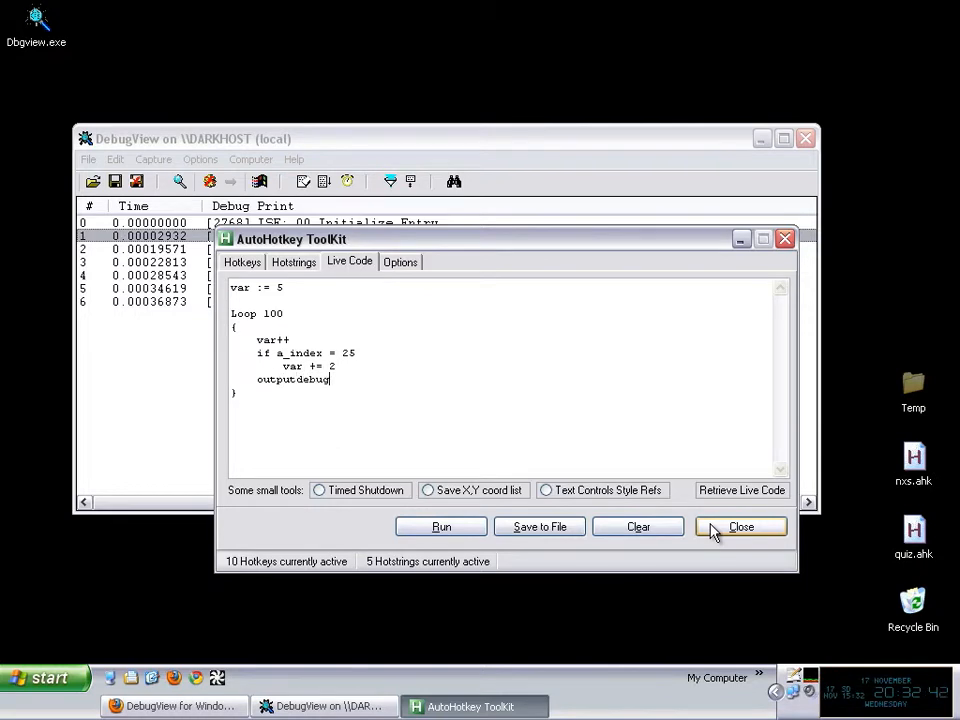
type(", %")
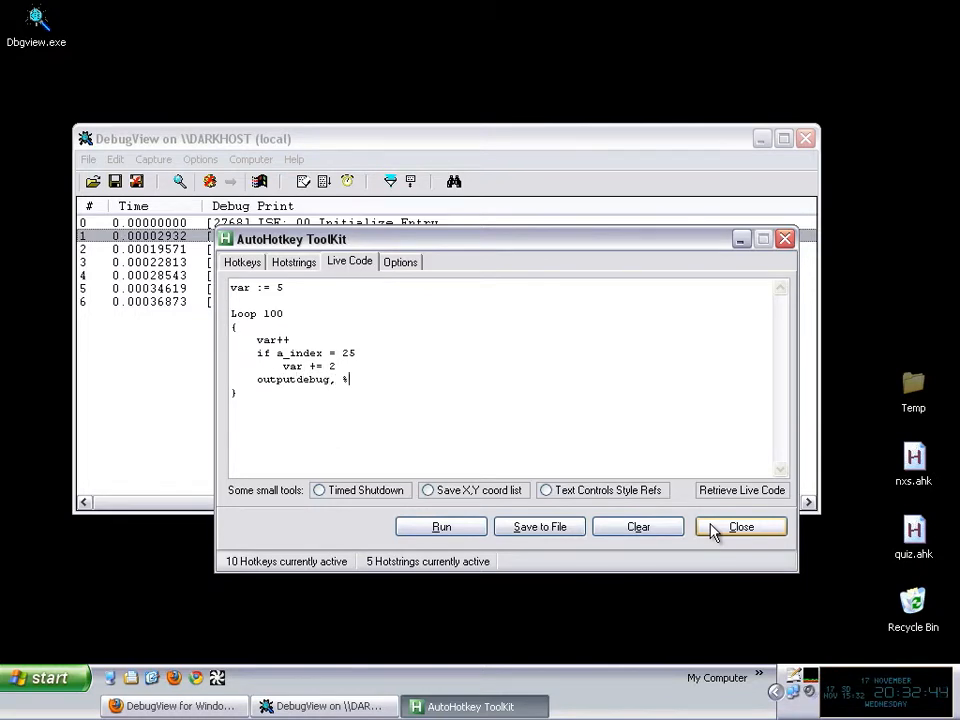
type("var")
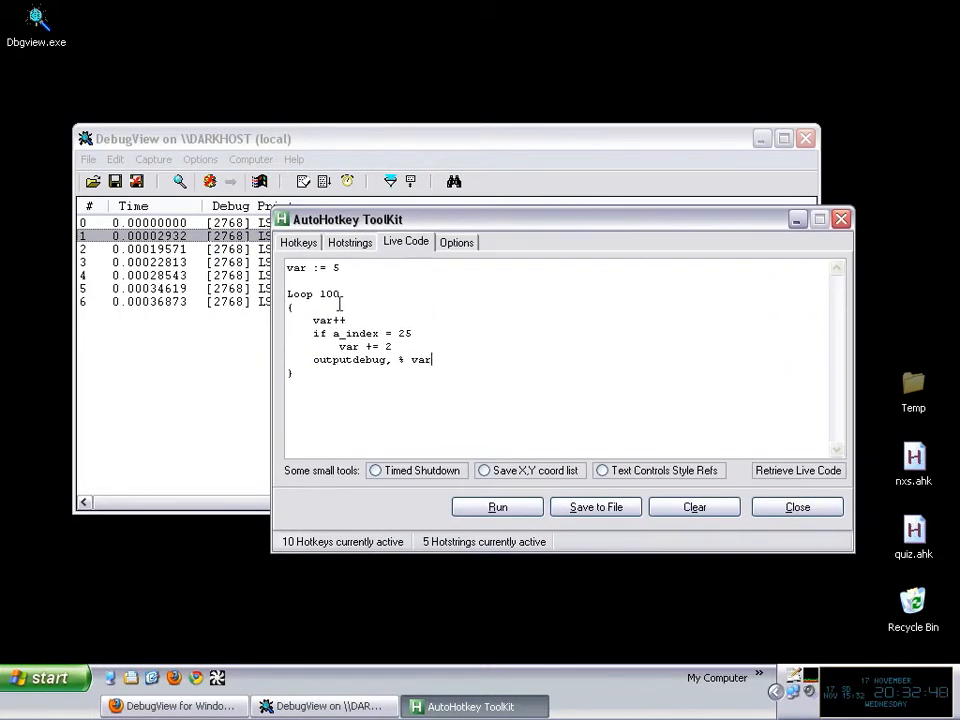
mouse_move(413, 378)
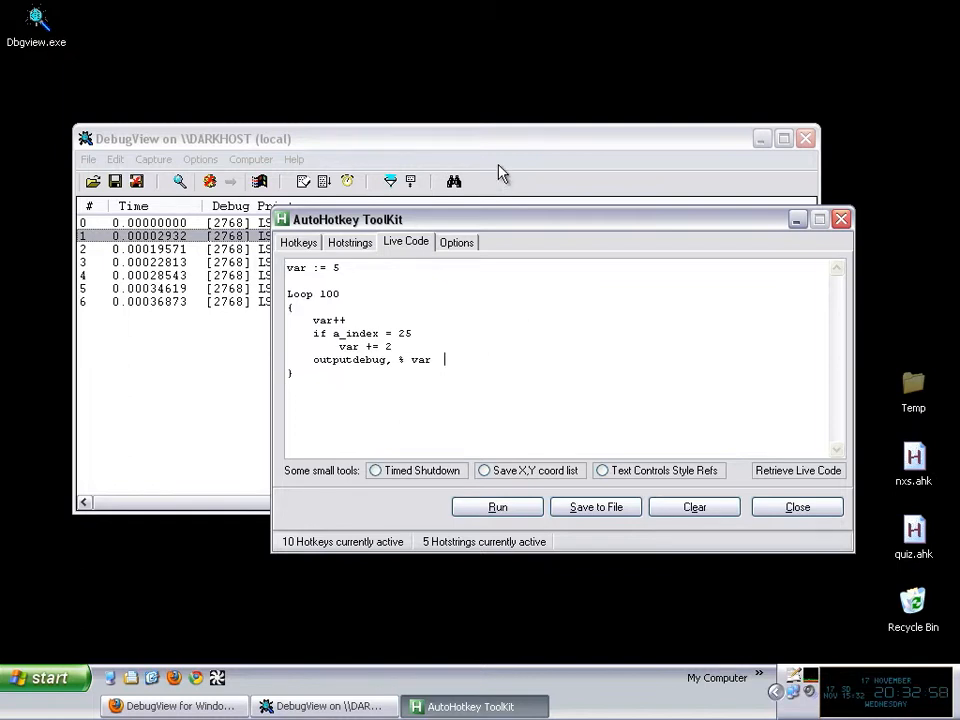
mouse_move(476, 147)
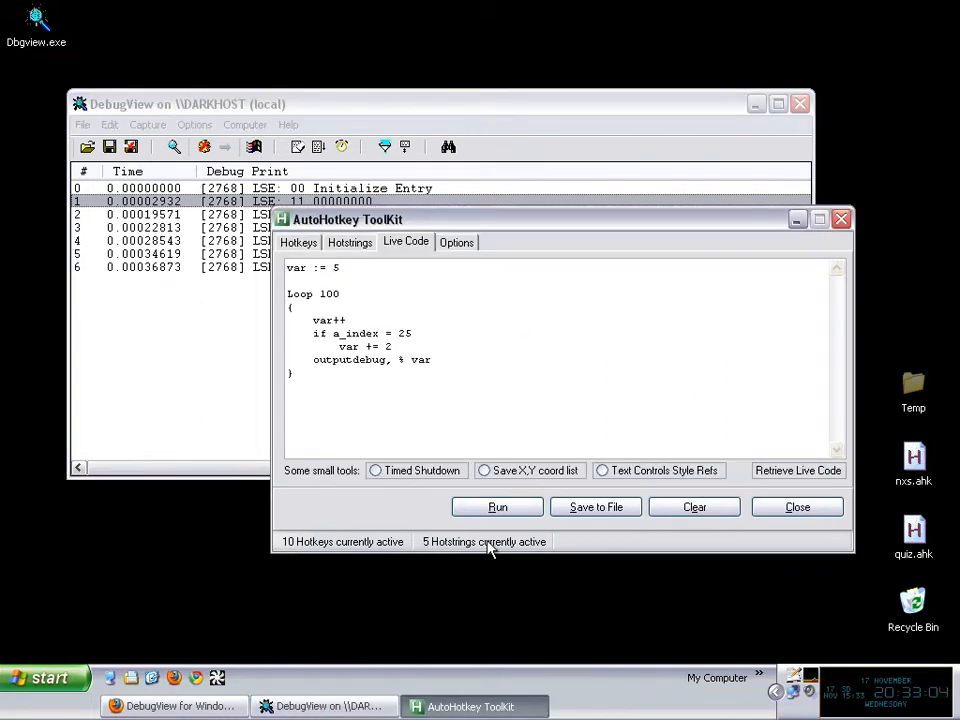
Maximize DebugView and scroll the var values 6 to 107, noting the jump from 29 to 32
left_click(497, 506)
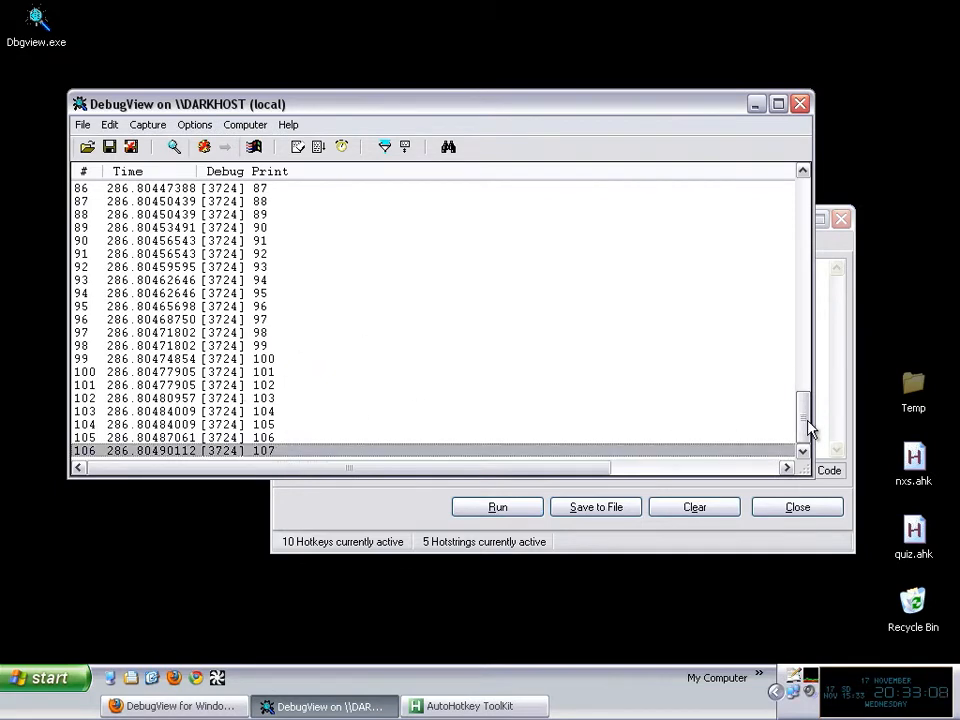
scroll("up", 3)
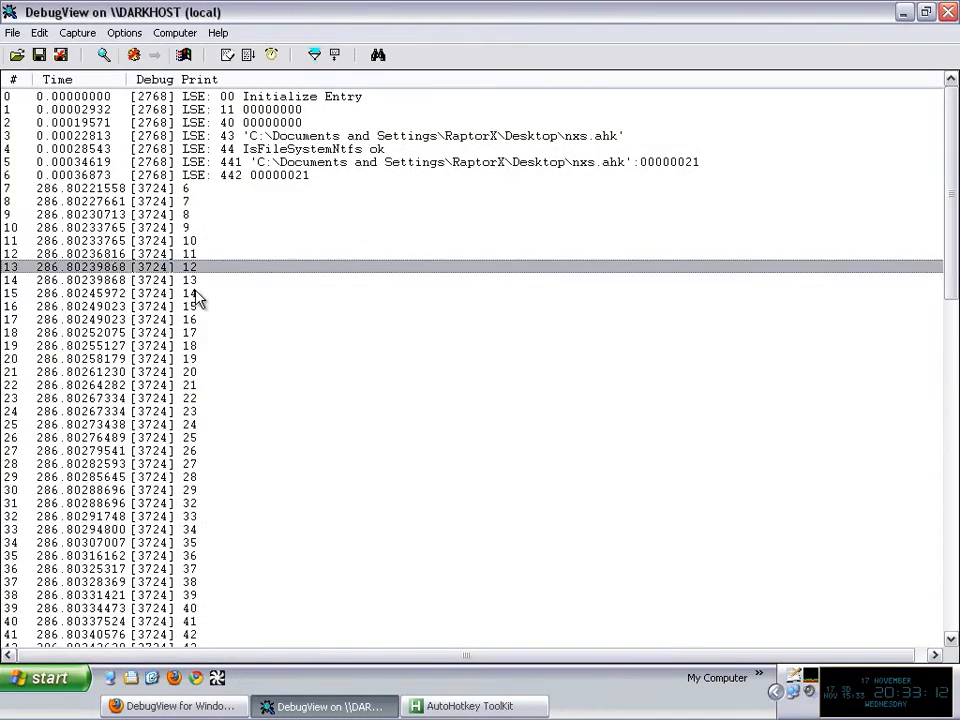
scroll("down", 3)
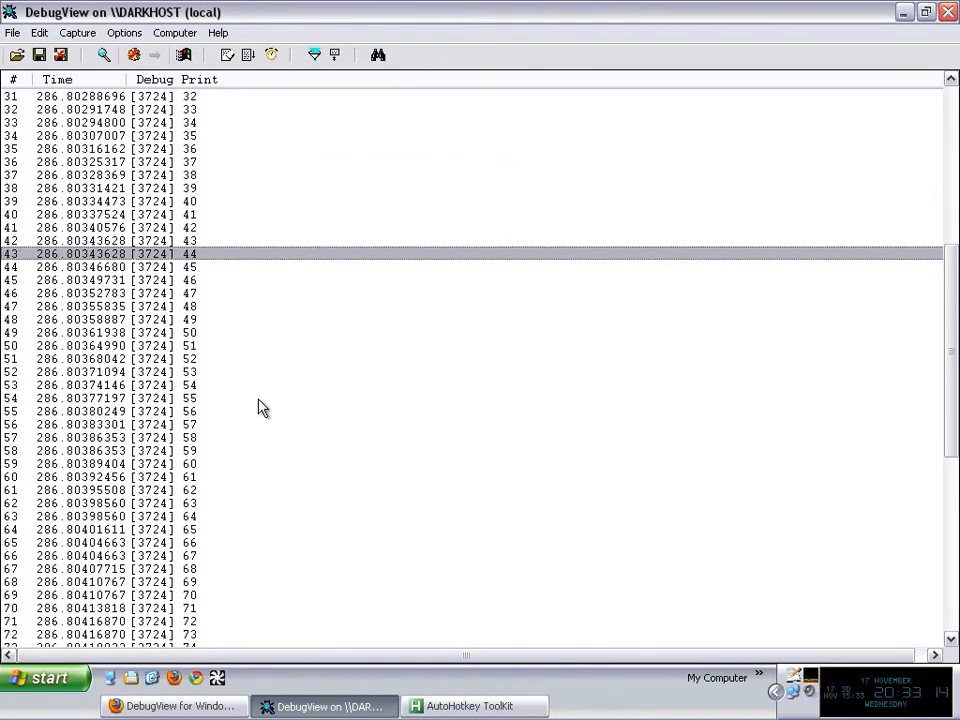
scroll("up", 3)
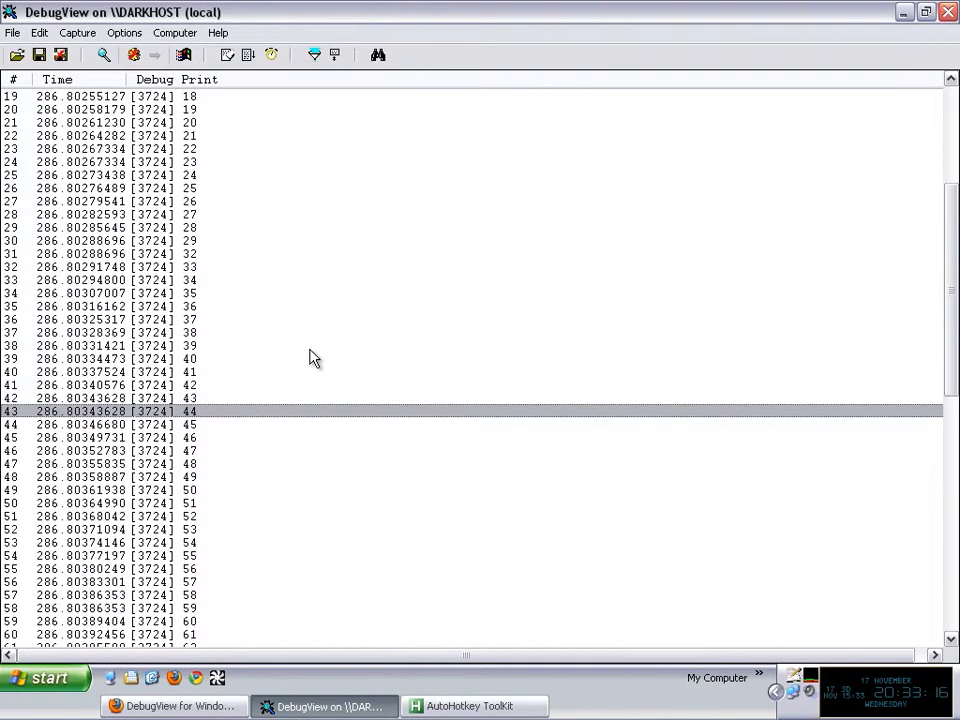
mouse_move(458, 467)
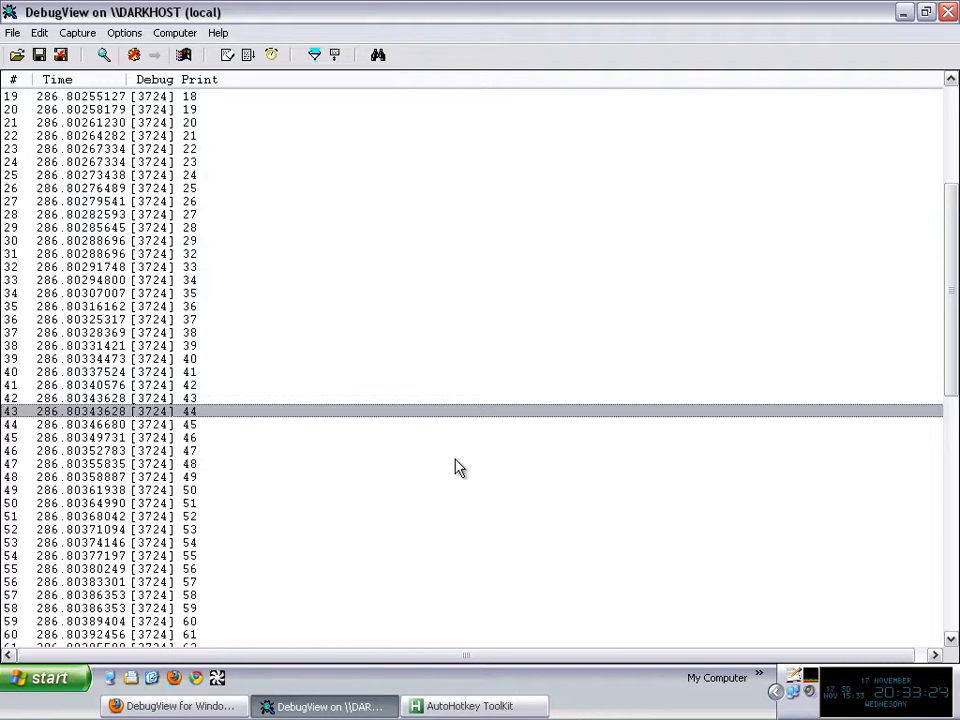
scroll("down", 3)
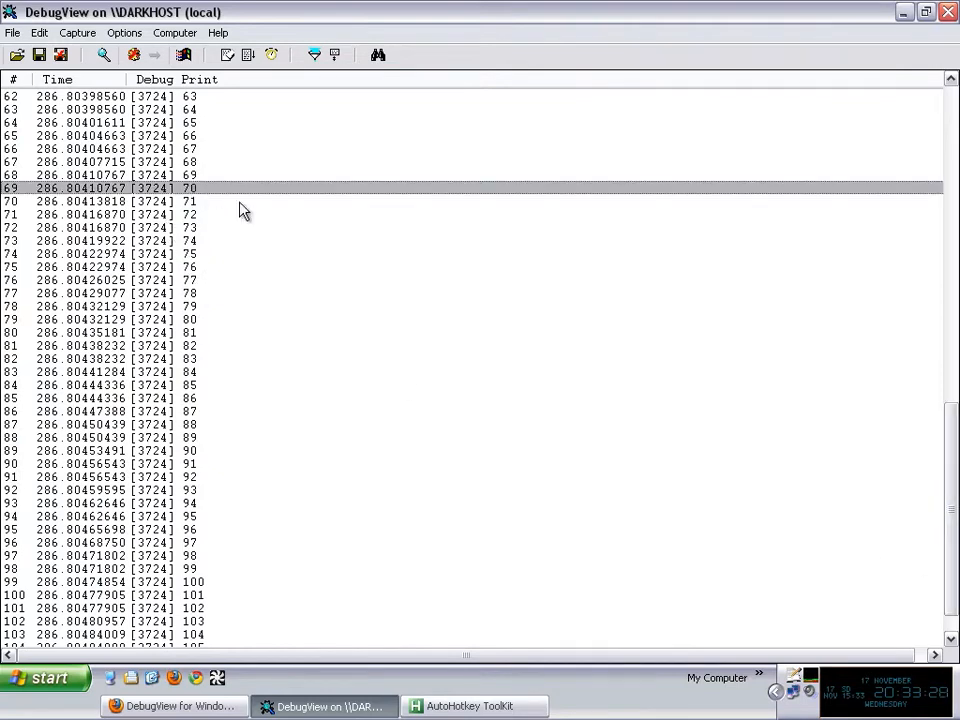
scroll("up", 3)
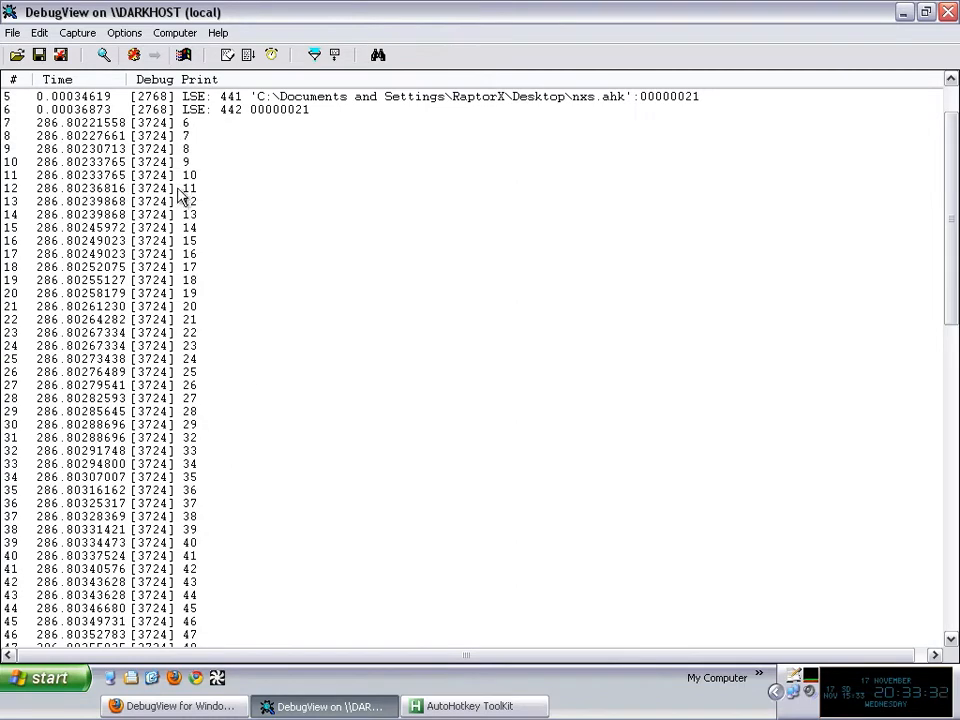
left_click(180, 175)
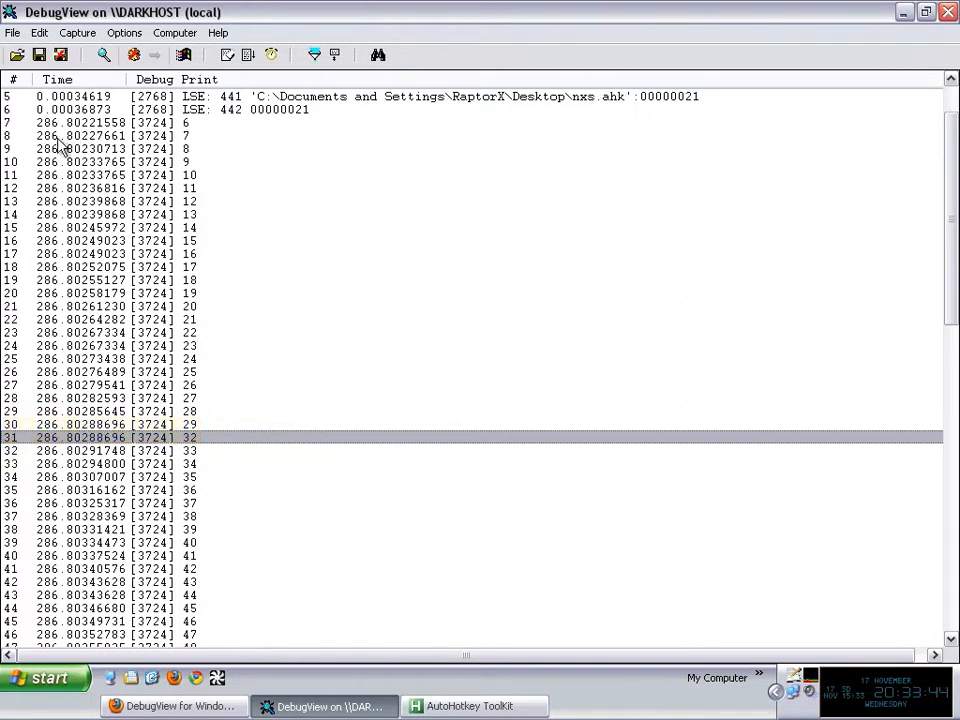
mouse_move(283, 320)
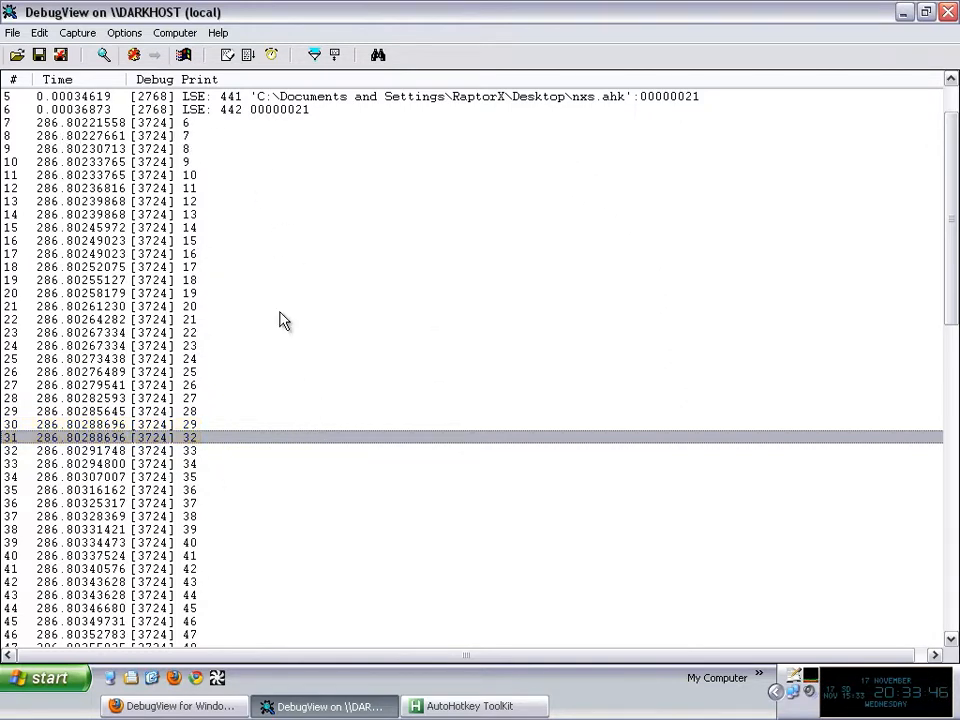
mouse_move(219, 147)
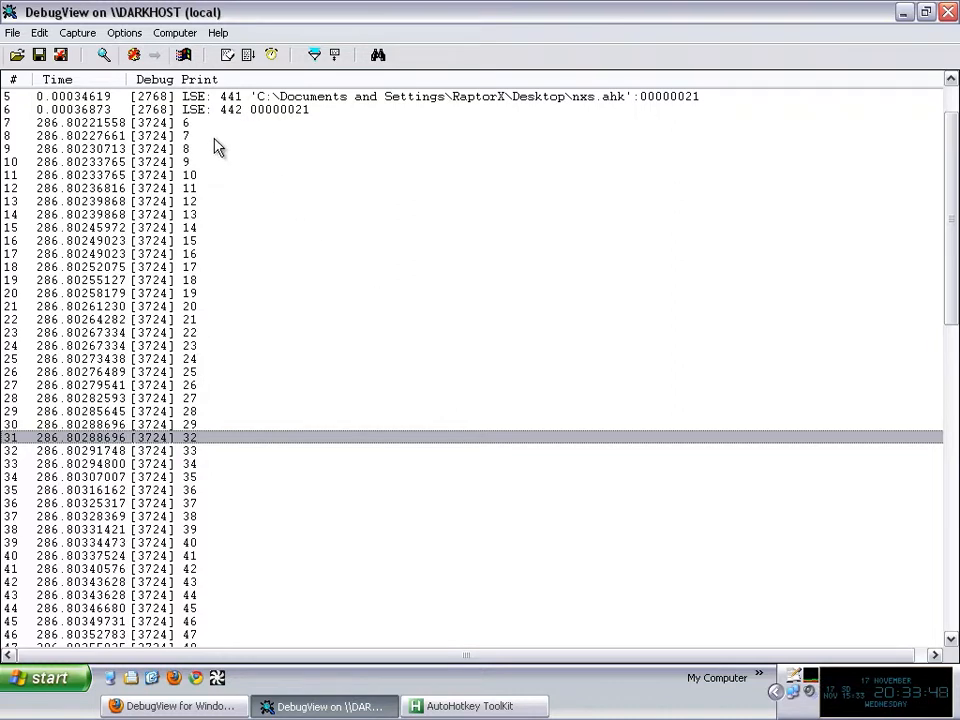
mouse_move(232, 208)
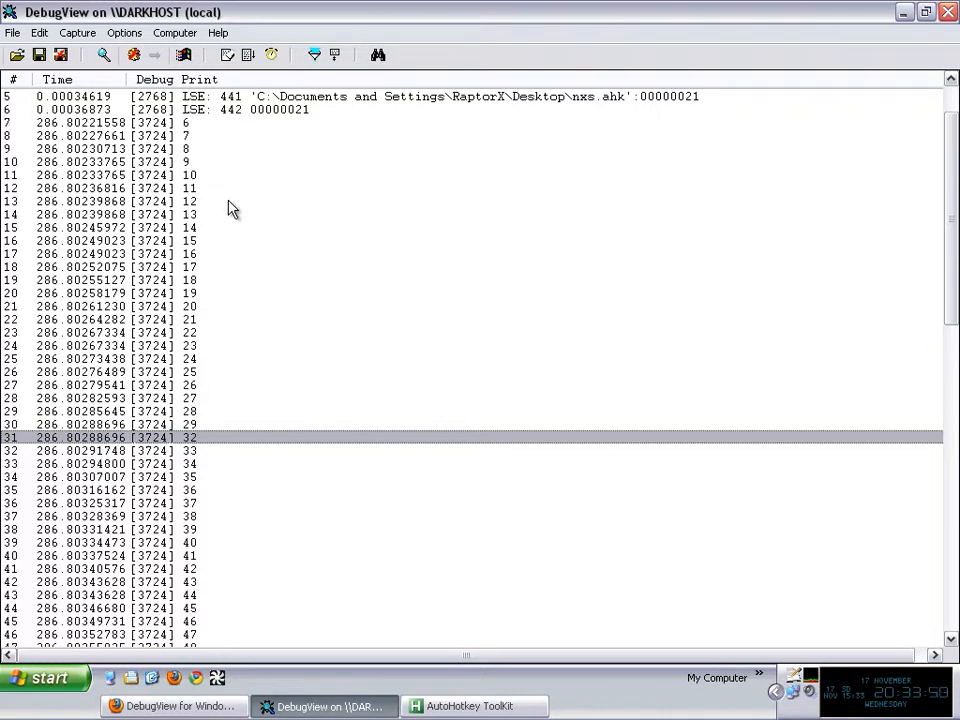
scroll("up", 3)
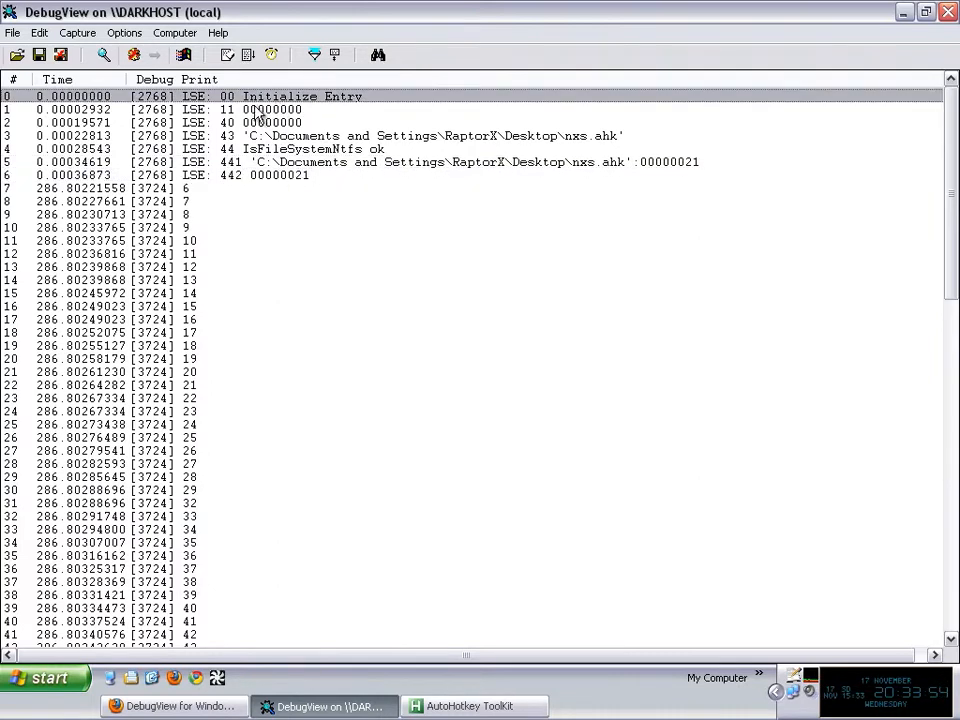
mouse_move(345, 150)
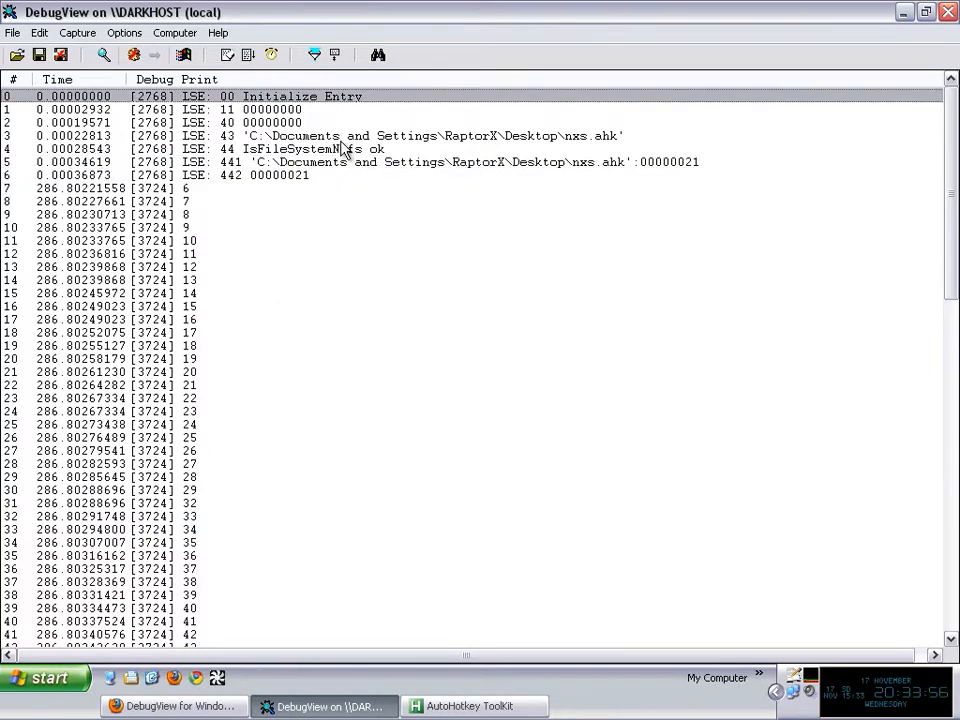
mouse_move(305, 155)
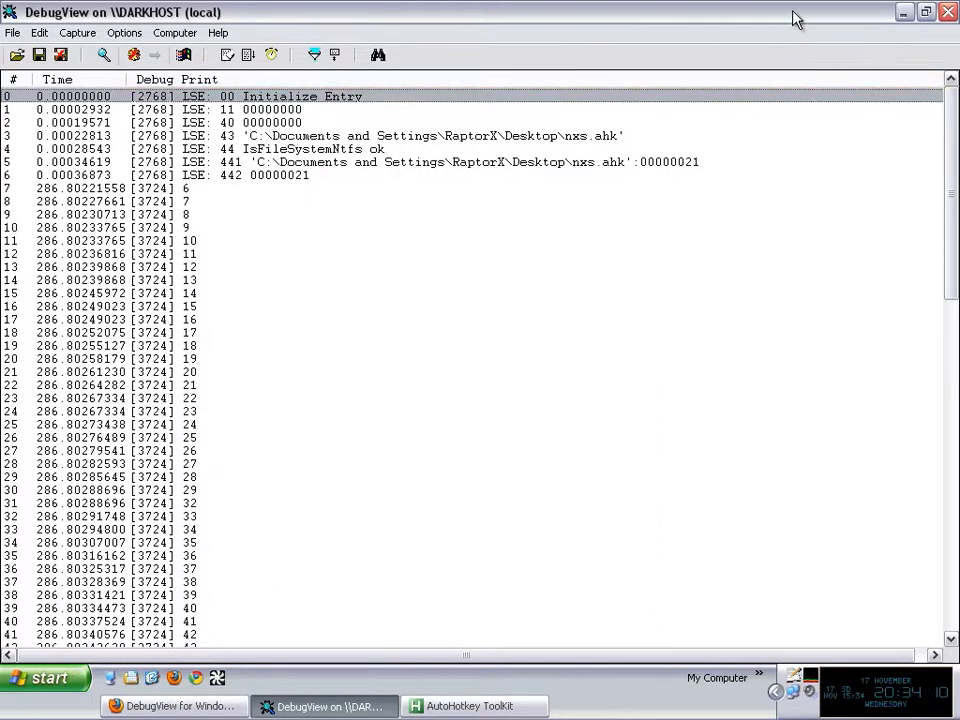
Restore the maximized DebugView window to its normal size
left_click(924, 12)
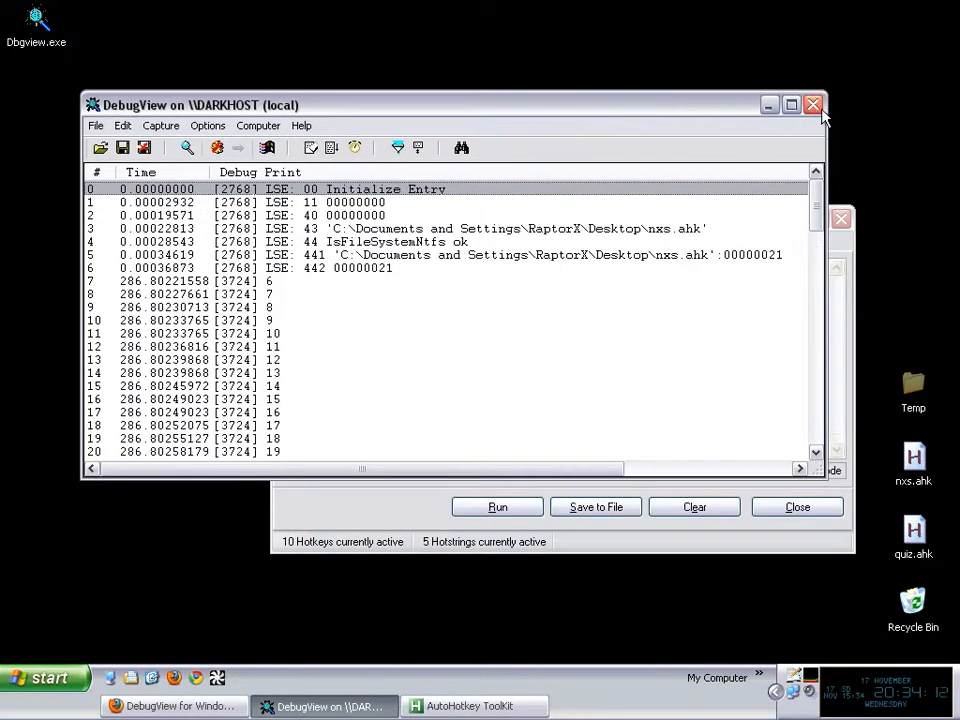
mouse_move(393, 303)
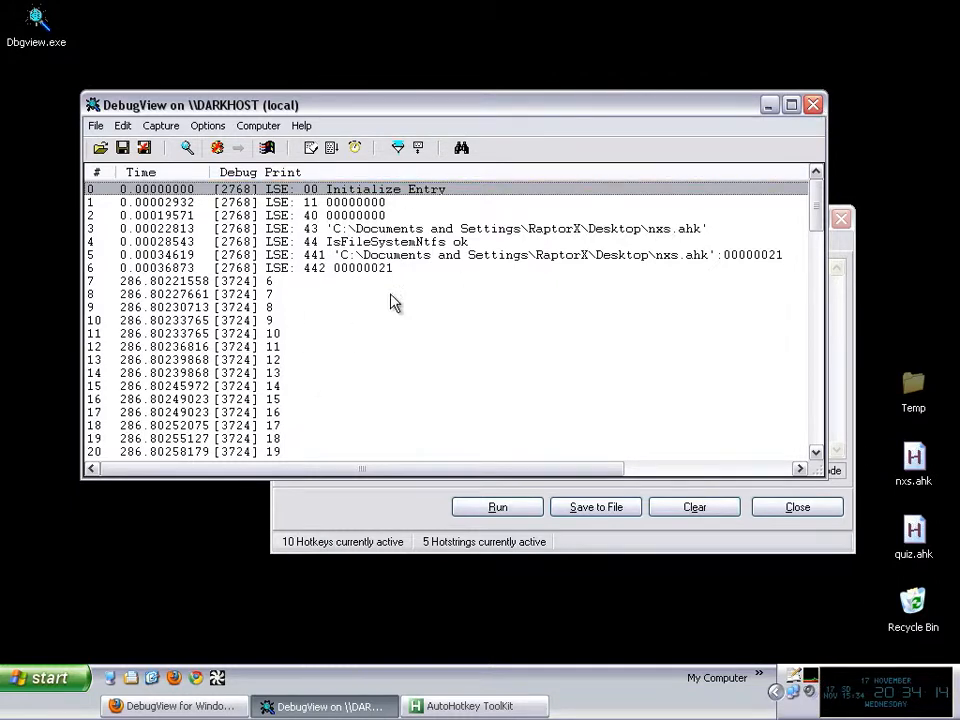
mouse_move(213, 334)
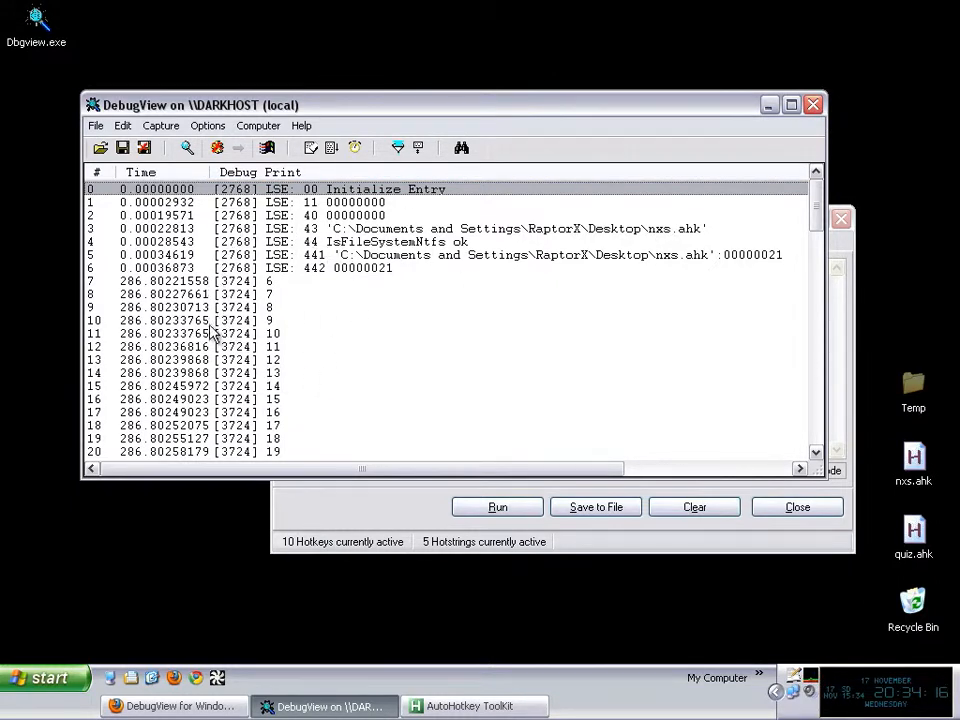
mouse_move(290, 340)
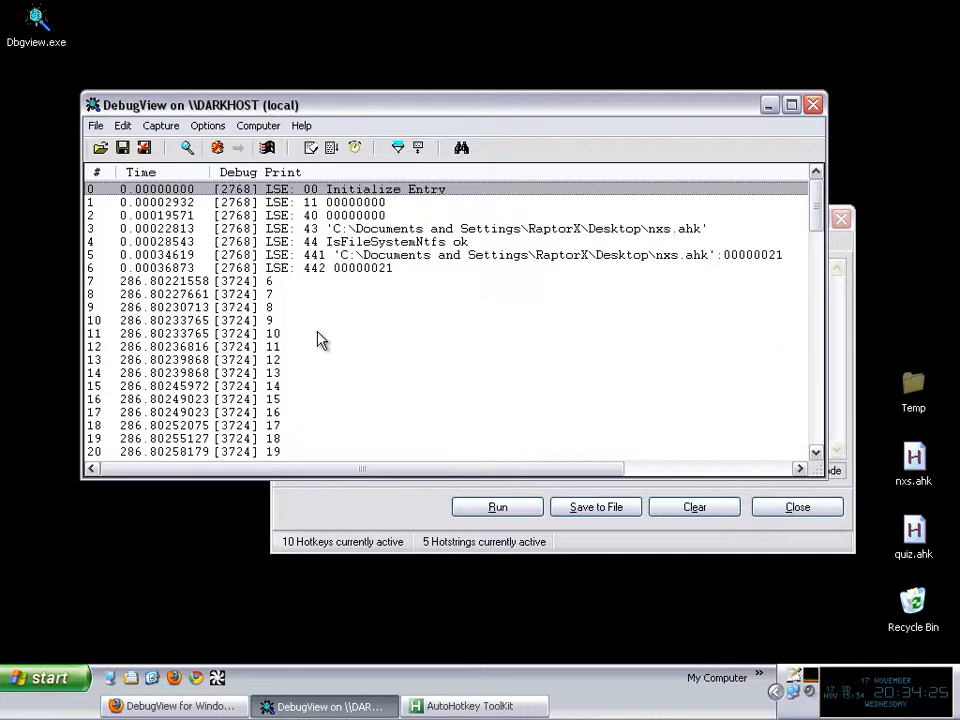
mouse_move(603, 128)
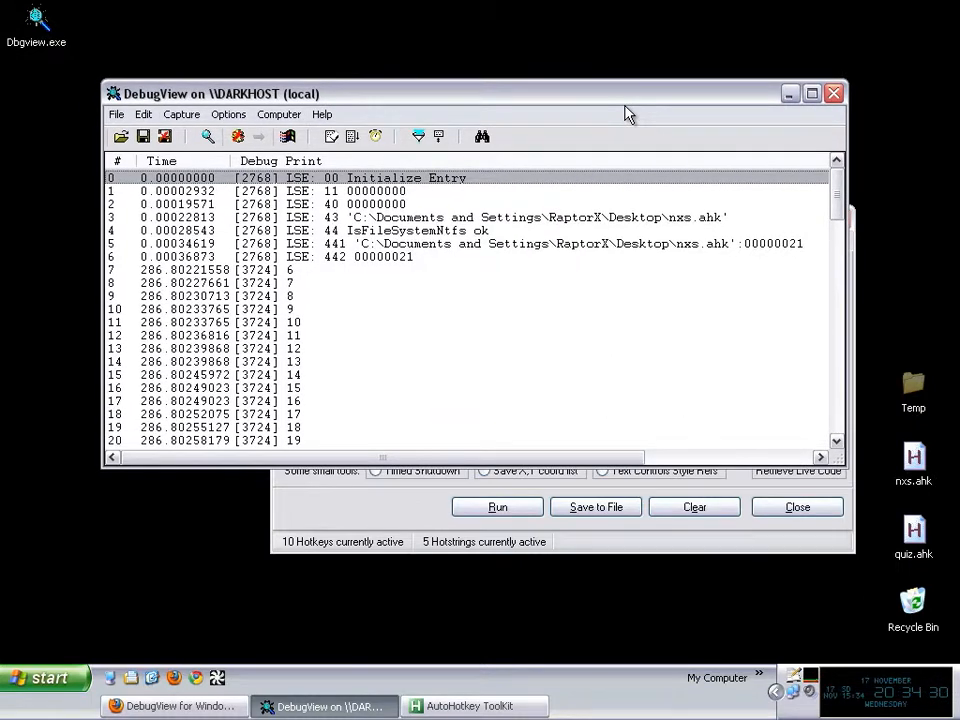
mouse_move(417, 388)
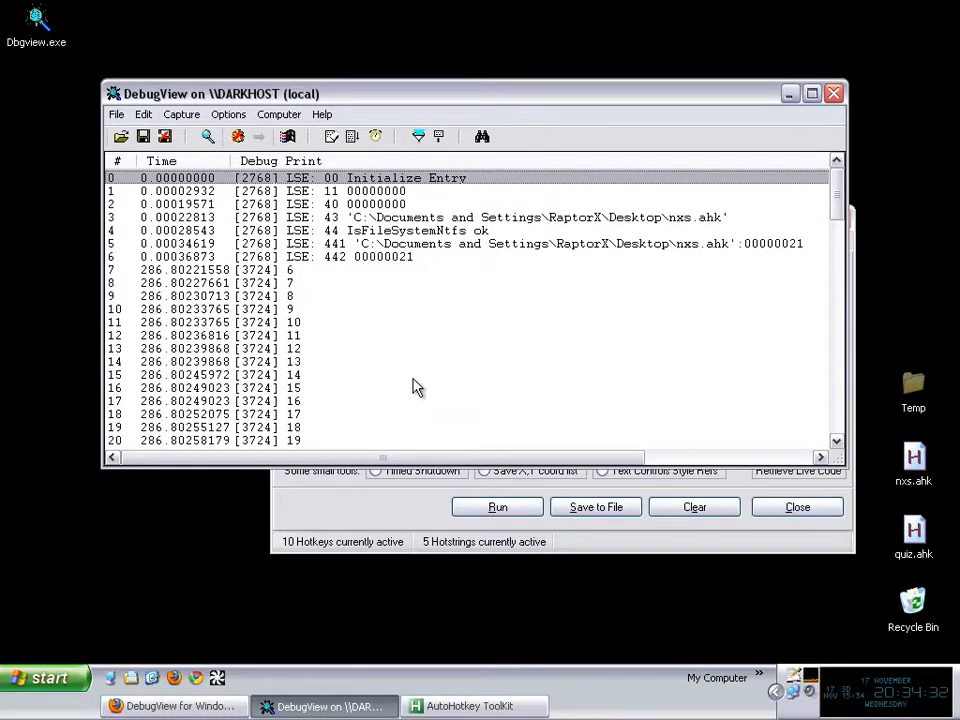